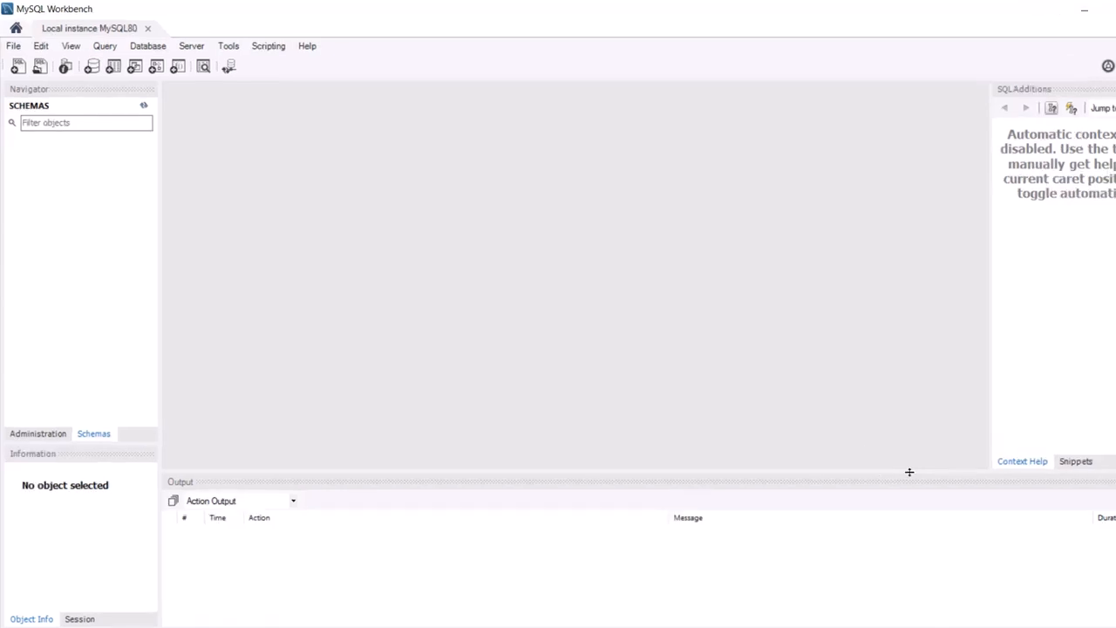
mouse_move(80, 19)
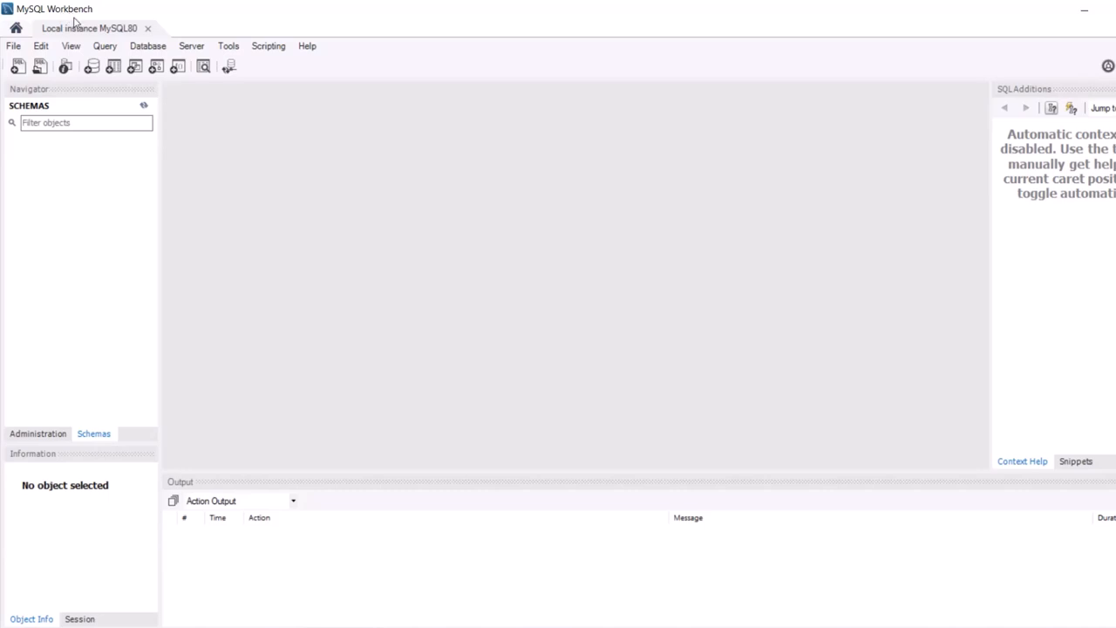
mouse_move(69, 184)
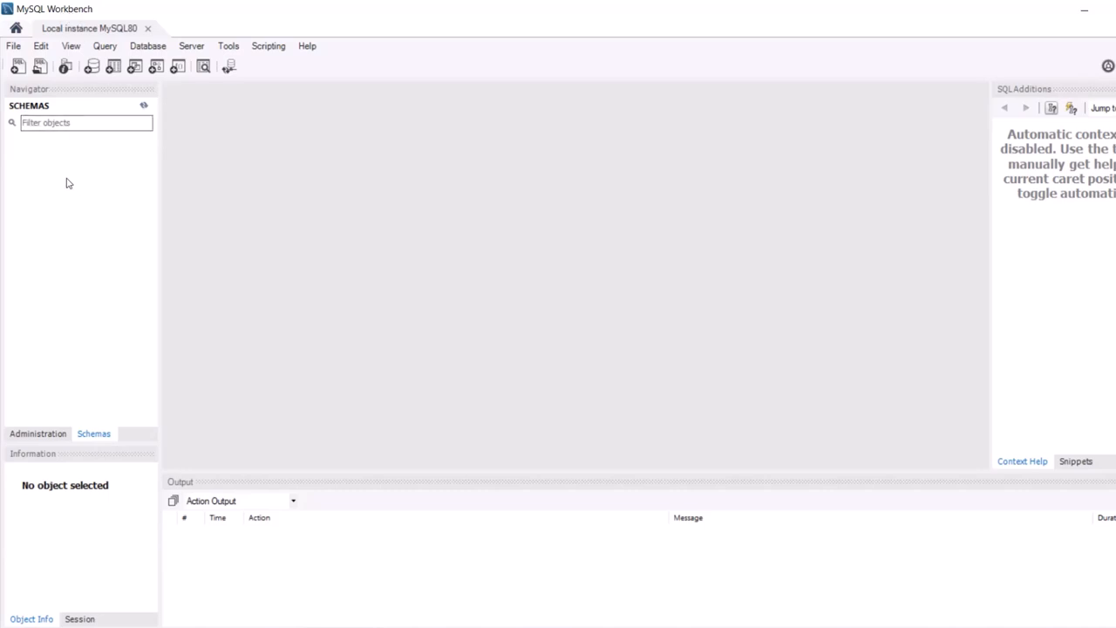
mouse_move(44, 224)
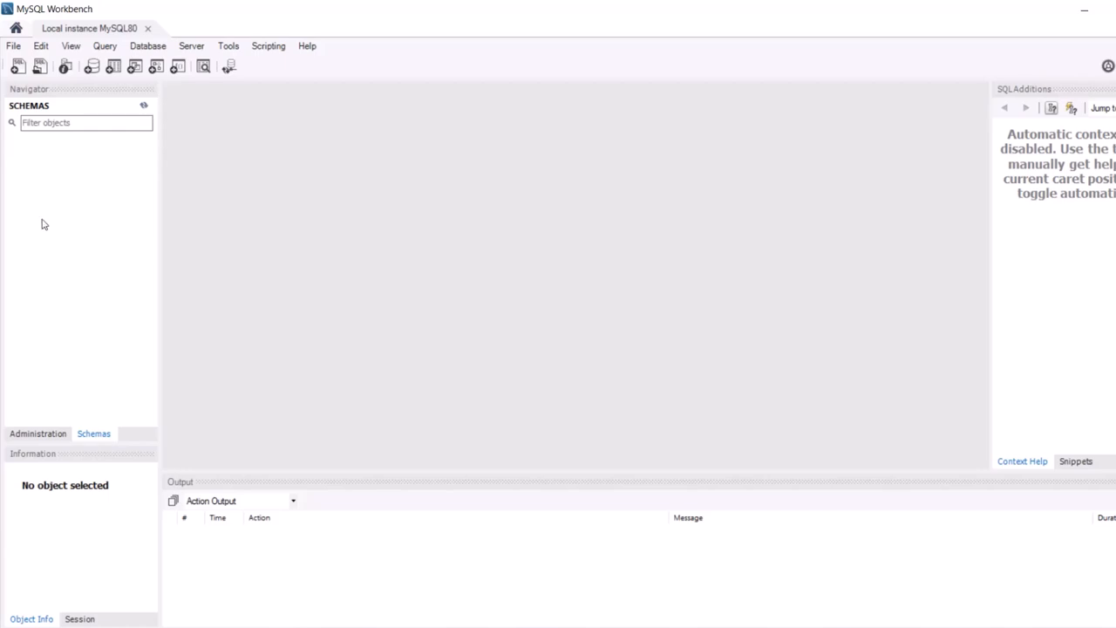
Create a schema named database1 from the Schemas panel and apply its CREATE SCHEMA script.
right_click(46, 224)
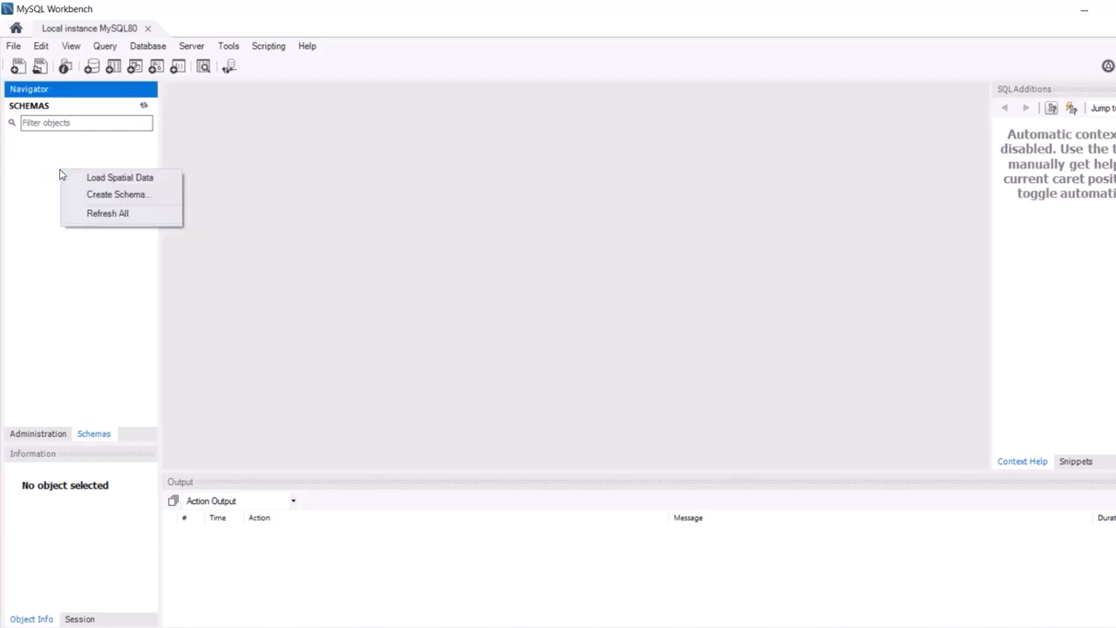
click(117, 193)
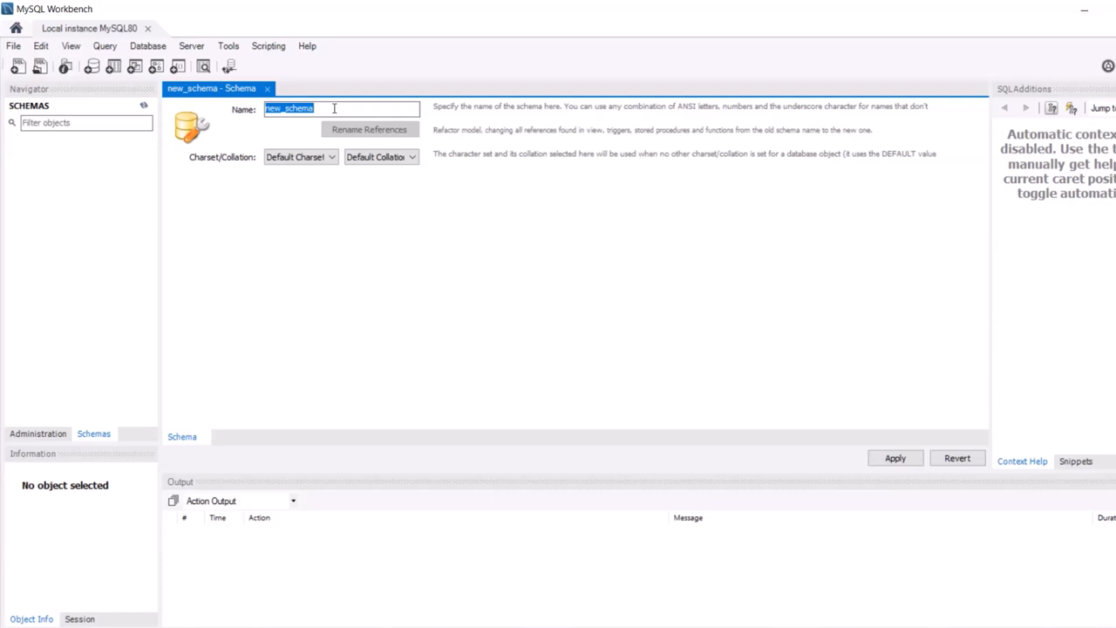
text(database1)
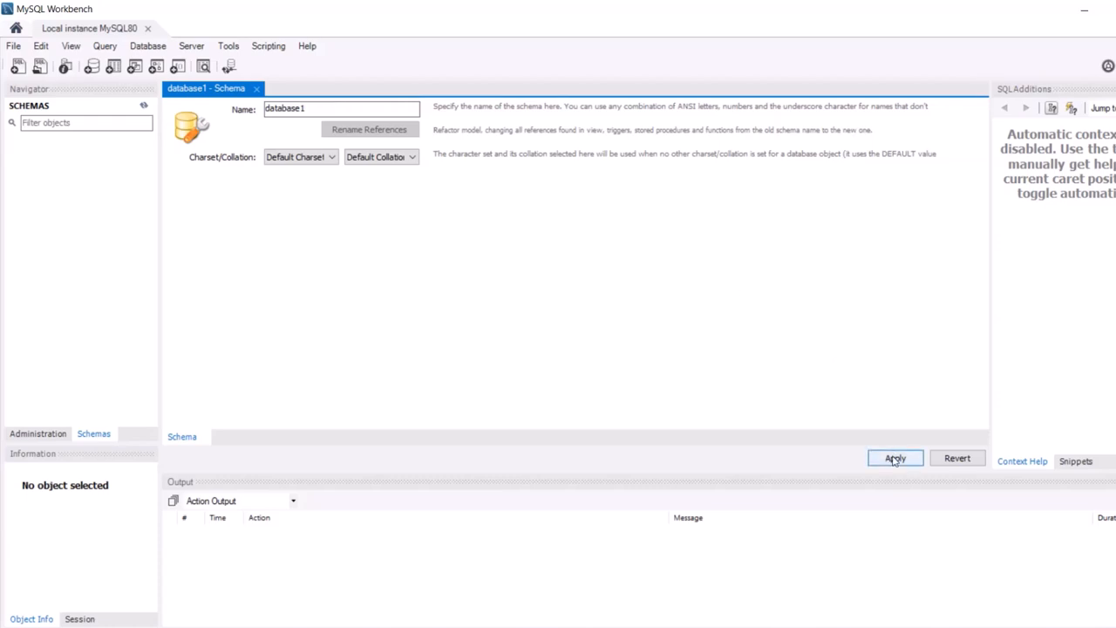
click(894, 457)
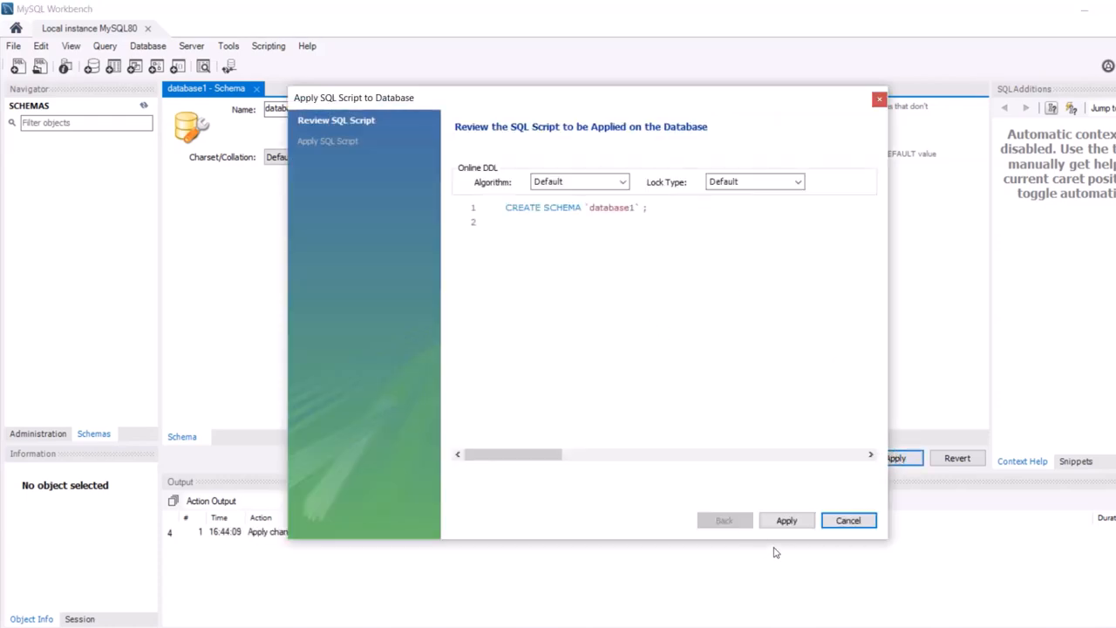
click(786, 519)
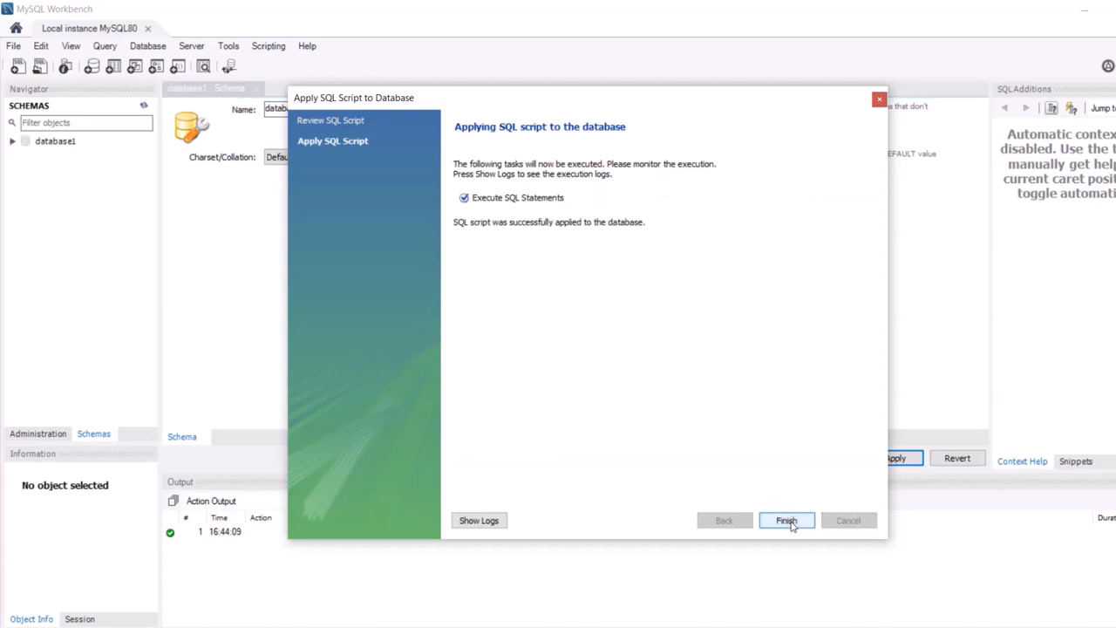
click(786, 520)
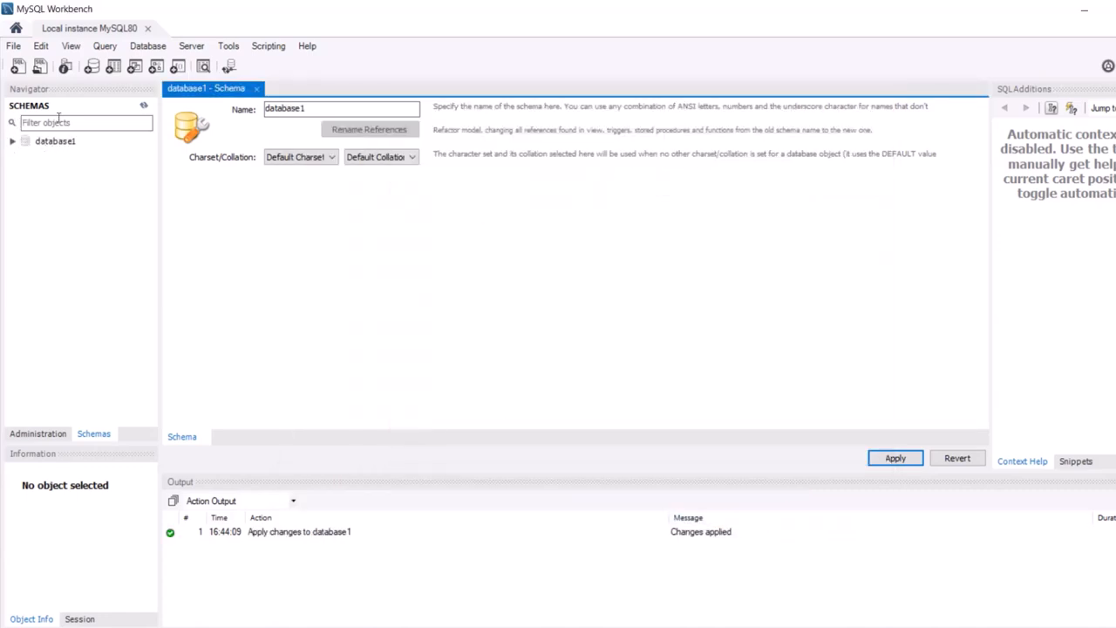
mouse_move(50, 152)
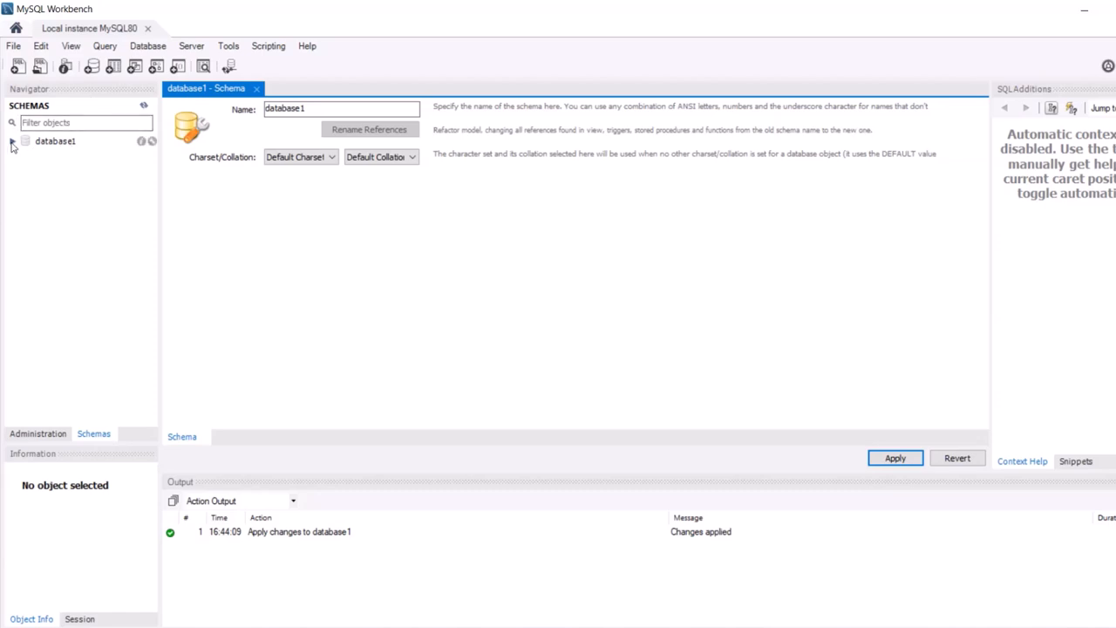
Expand database1 to show its empty Tables, Views, Stored Procedures and Functions groups.
click(12, 141)
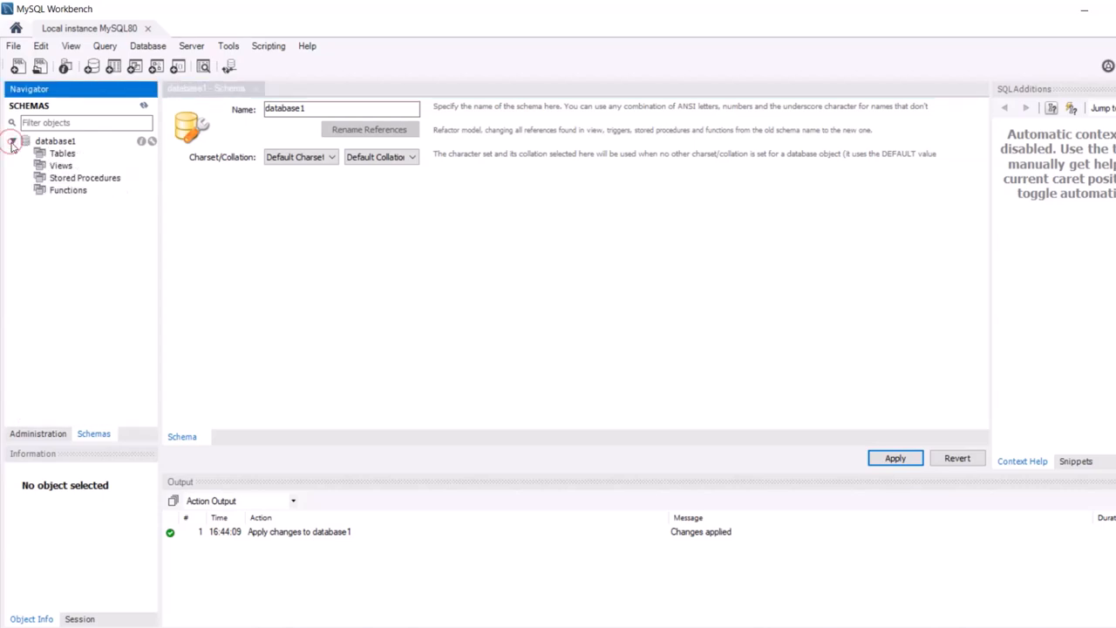
click(13, 141)
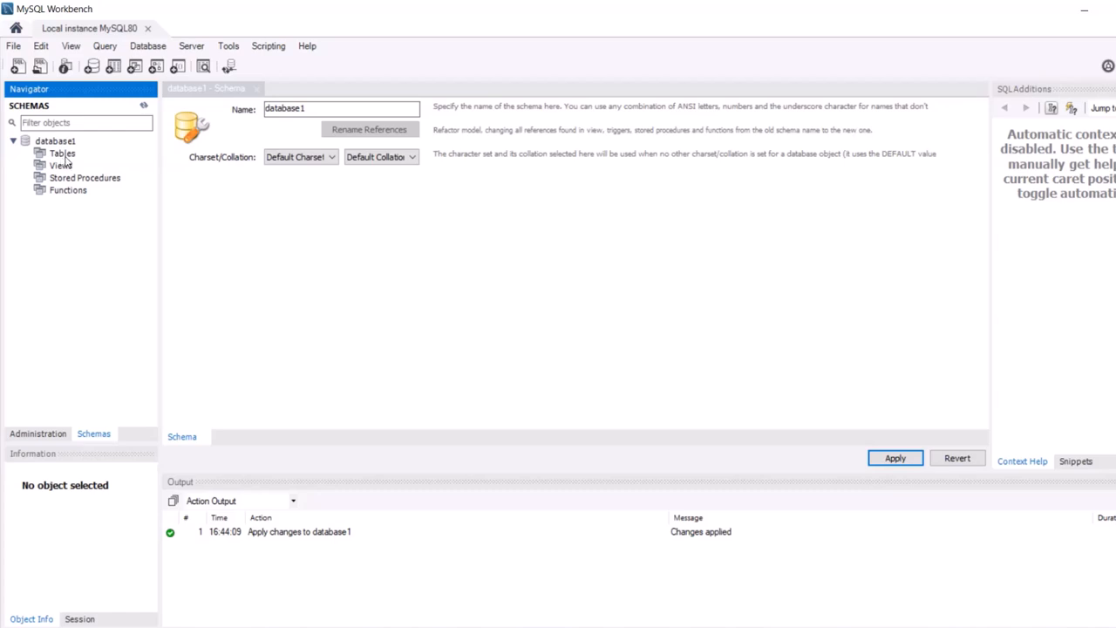
mouse_move(72, 202)
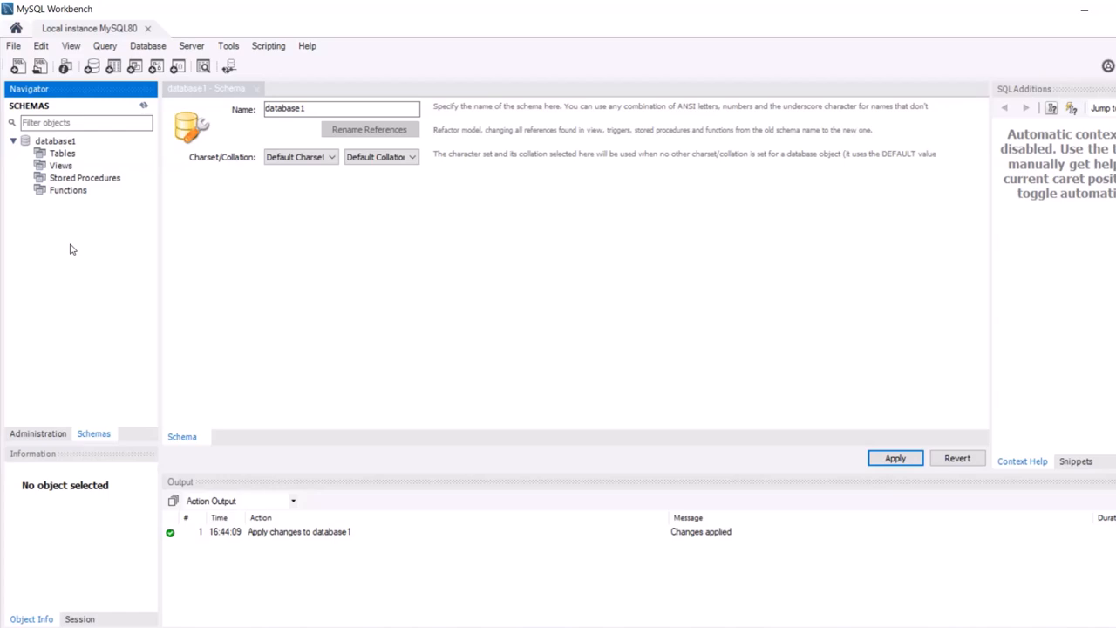
mouse_move(61, 157)
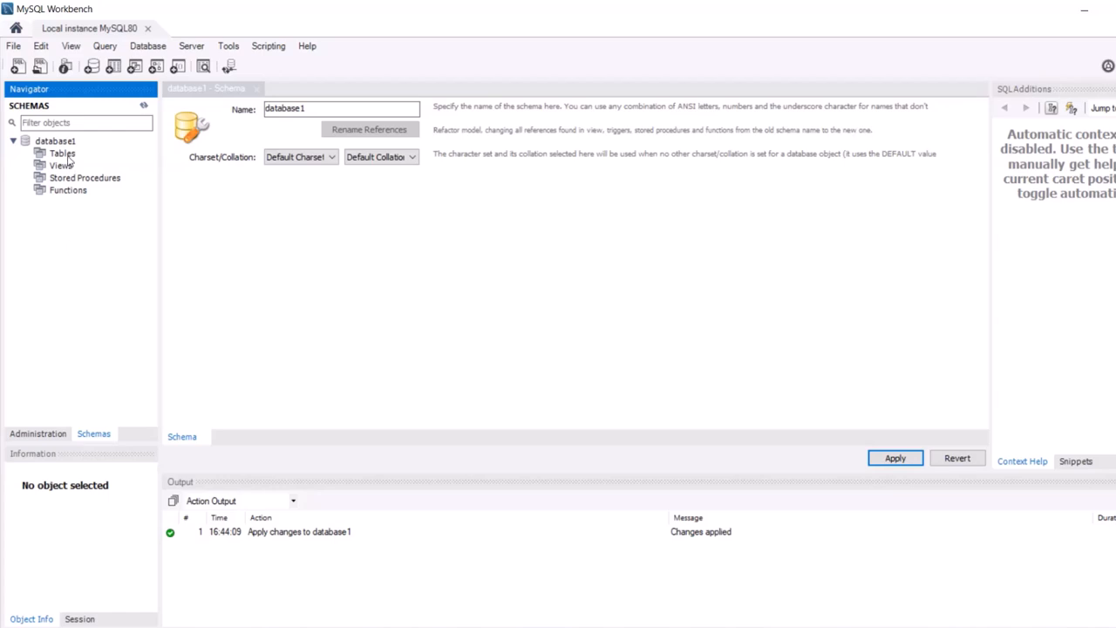
Launch the Table Data Import Wizard and select D:\Dataset\retail_sales_dataset.csv as source.
right_click(61, 153)
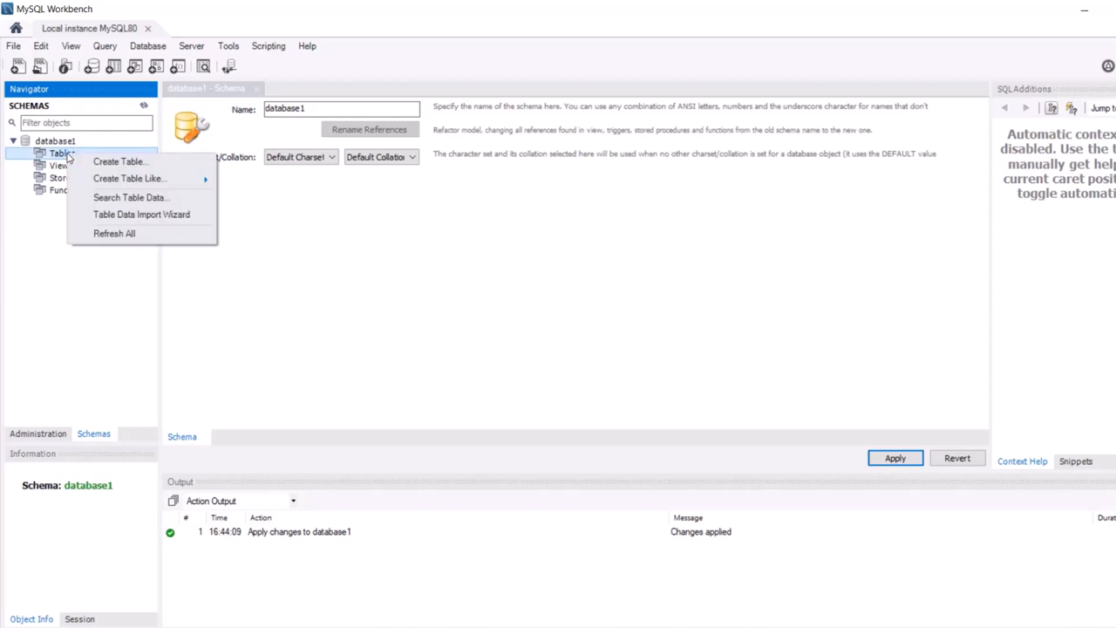
mouse_move(131, 197)
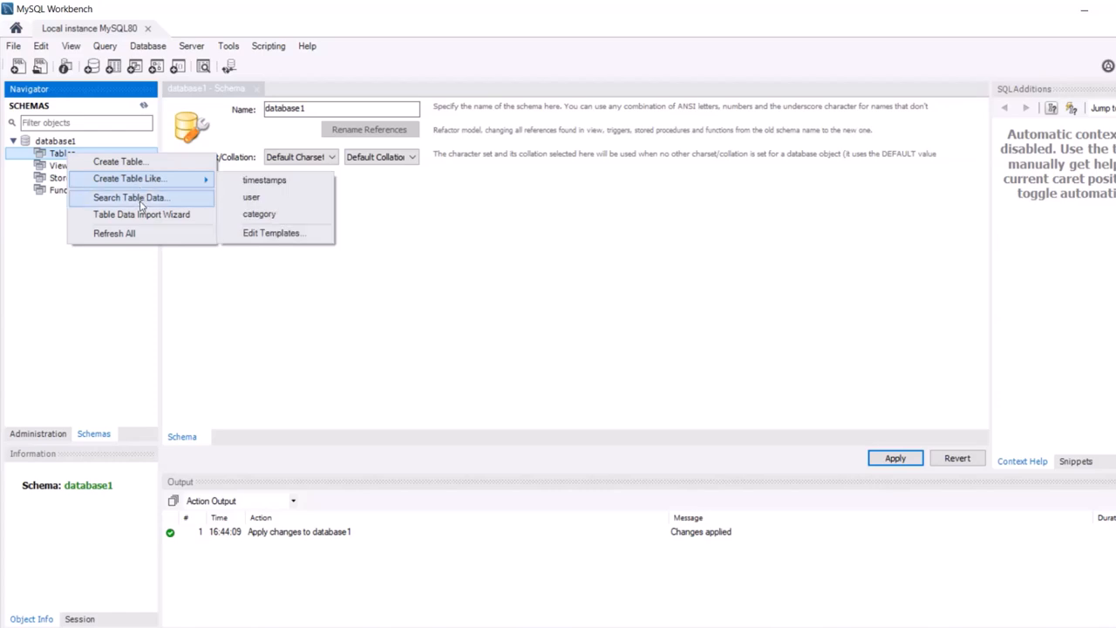
mouse_move(141, 214)
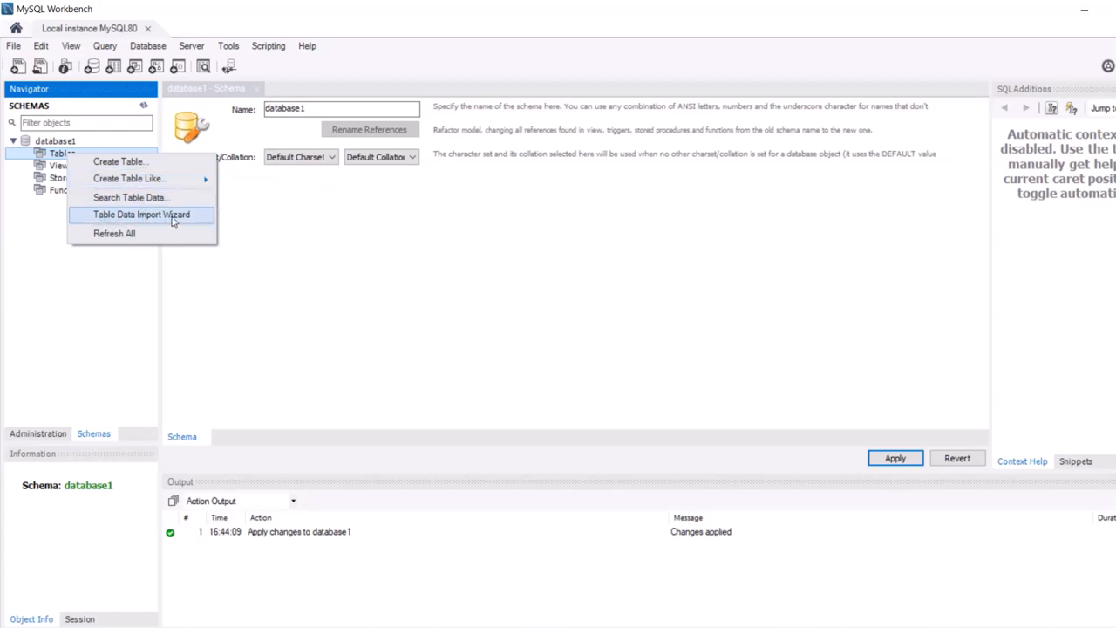
click(142, 214)
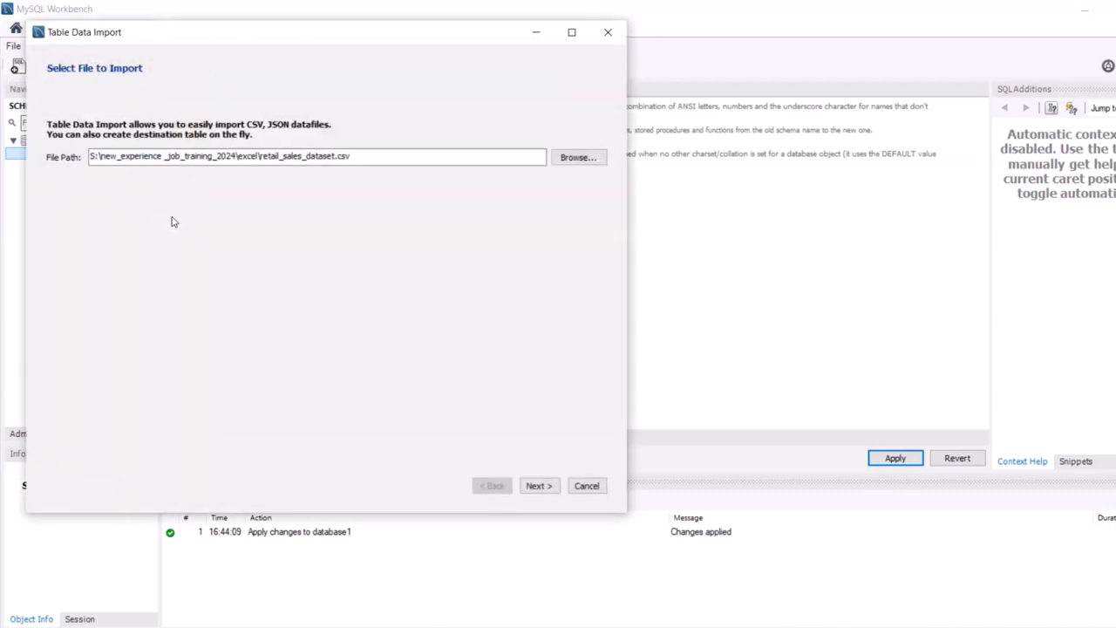
click(578, 157)
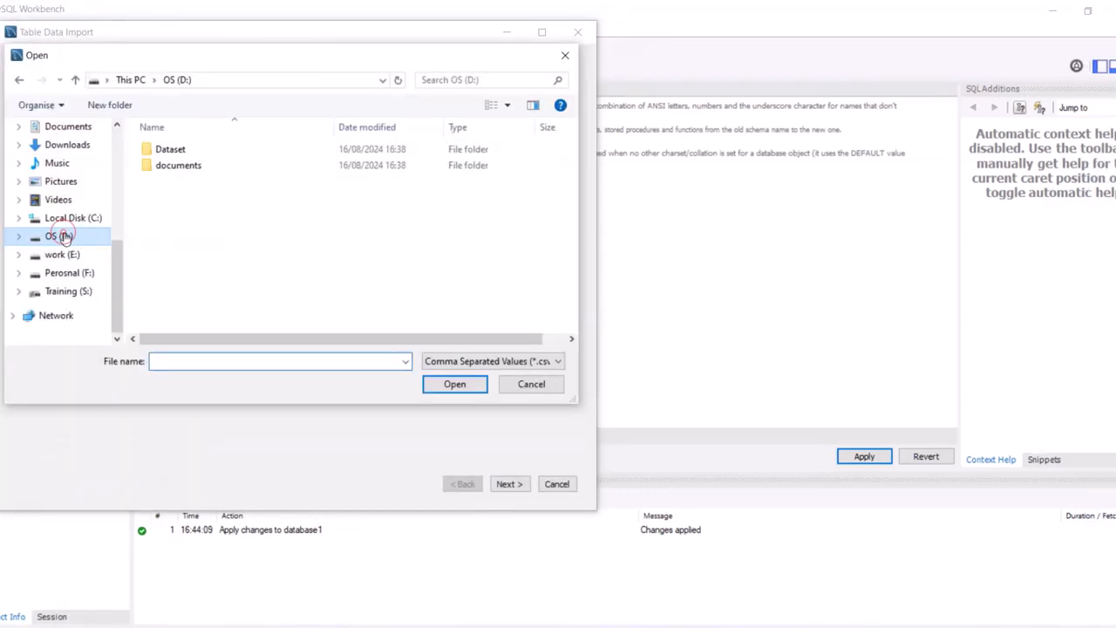
double_click(170, 148)
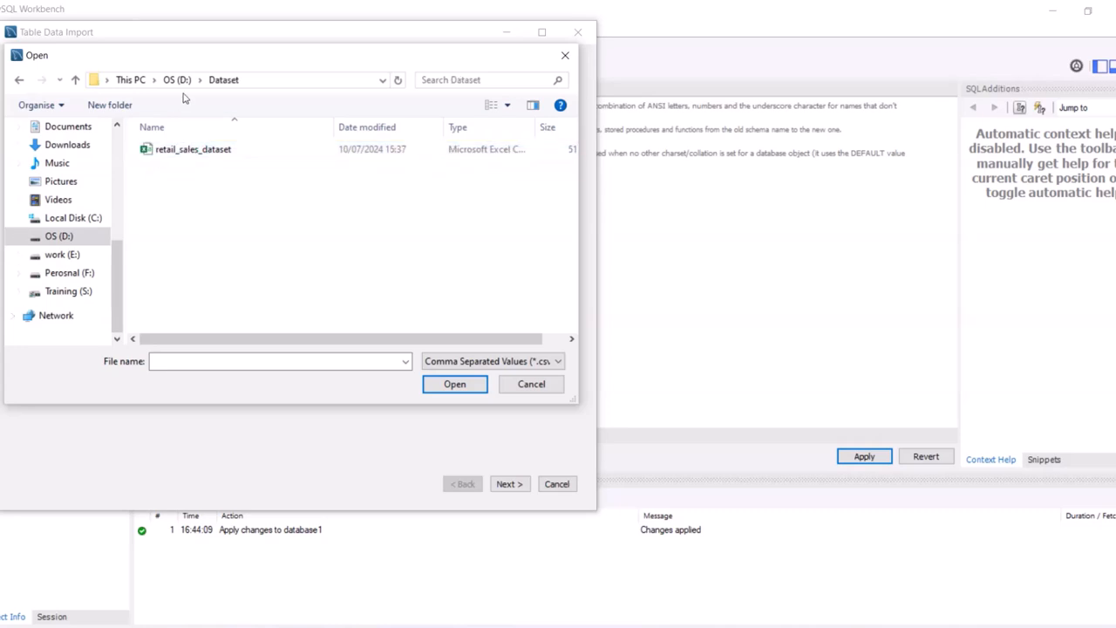
mouse_move(195, 160)
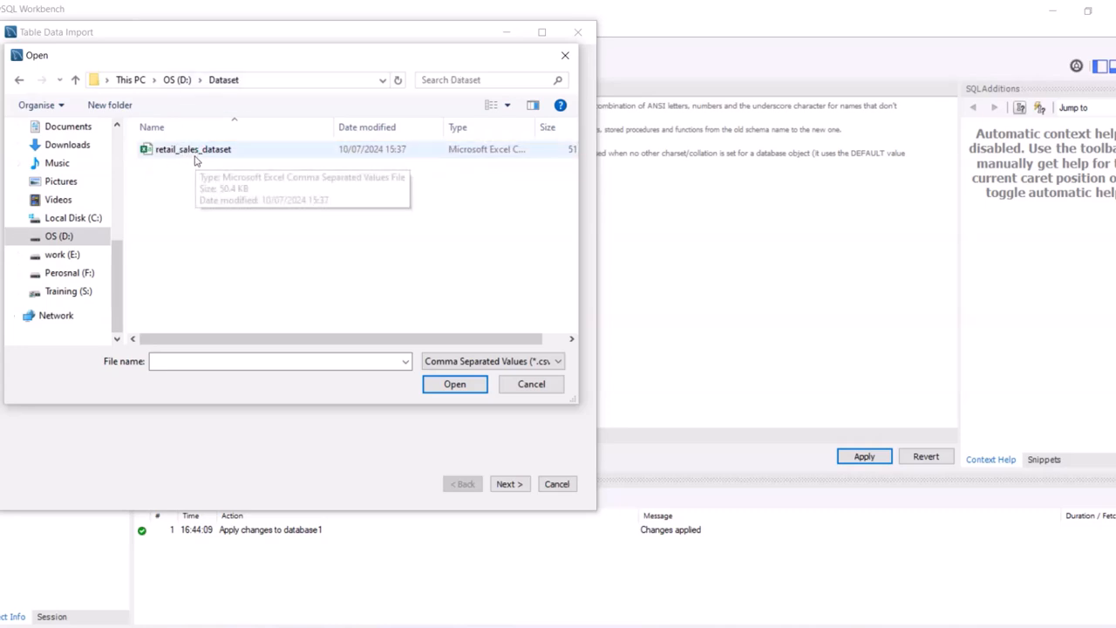
mouse_move(201, 161)
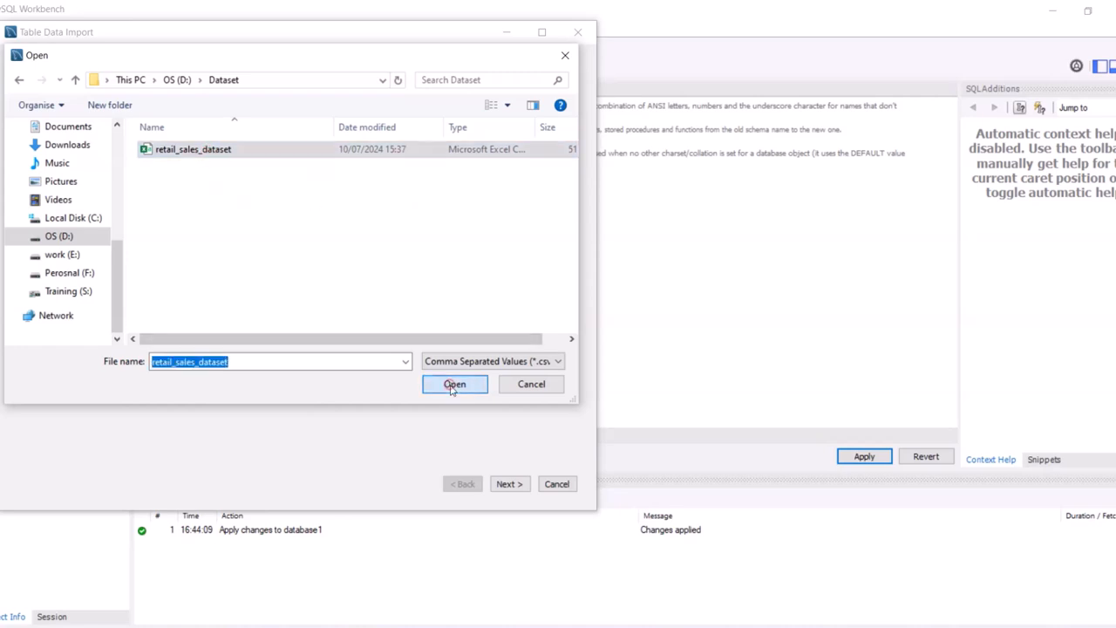
click(454, 385)
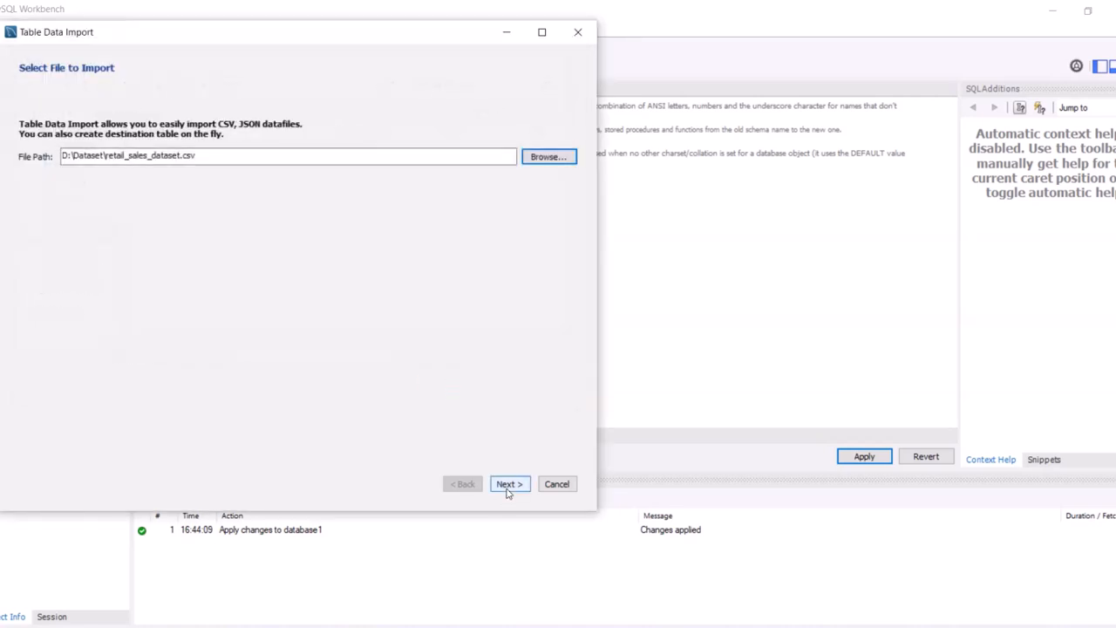
Advance to Select Destination, keeping Create new table database1.retail_sales_dataset.
click(509, 483)
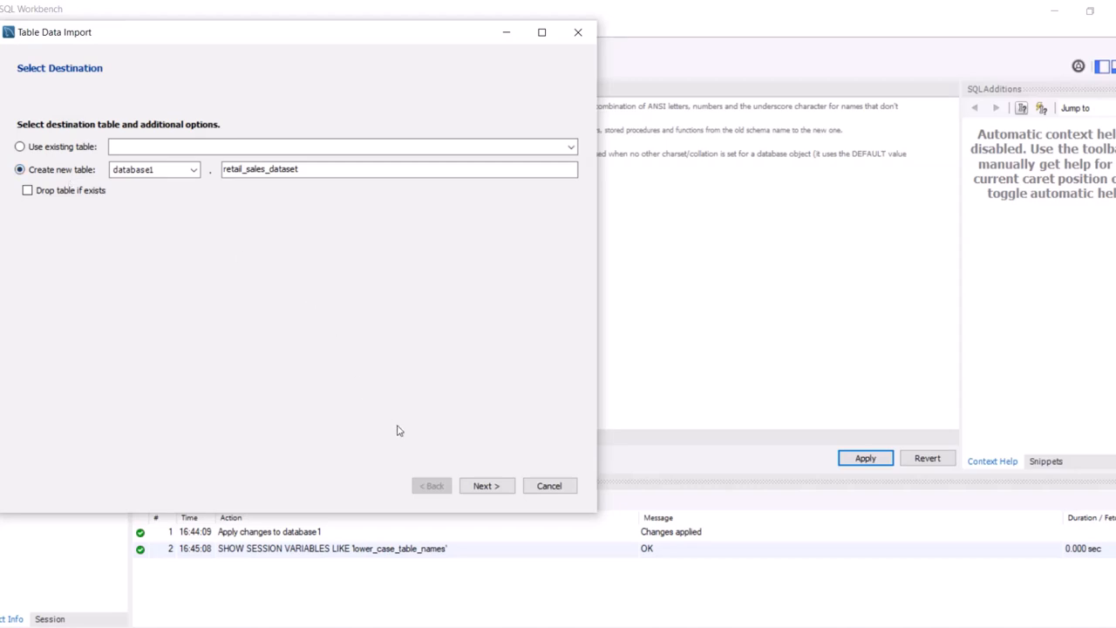
Review the nine columns' utf-8 import settings, keeping Transaction ID as int.
click(486, 486)
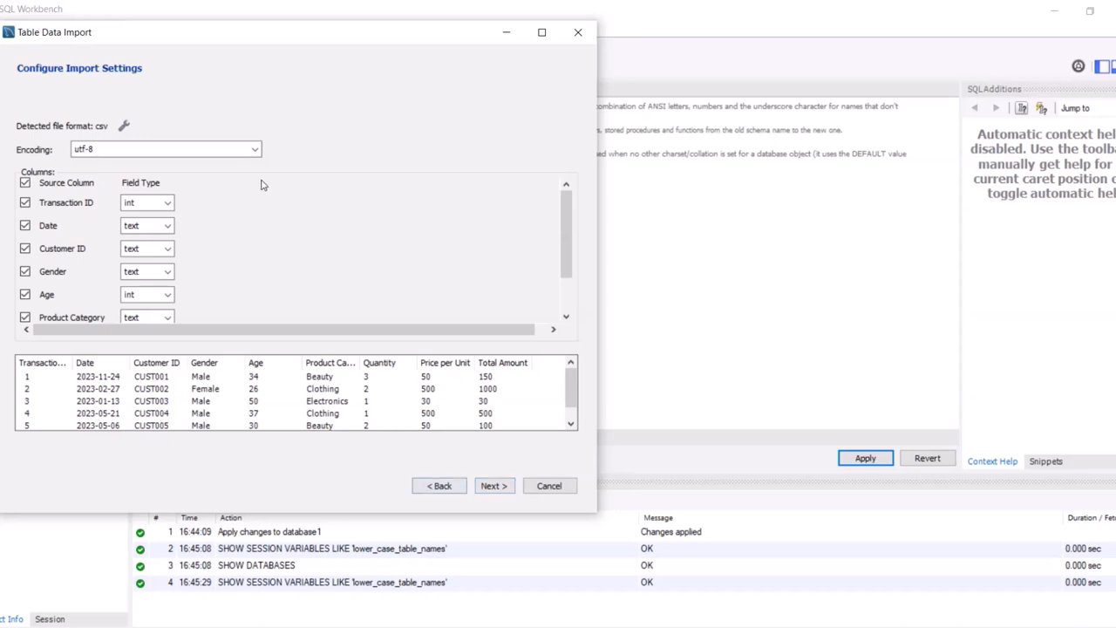
mouse_move(81, 223)
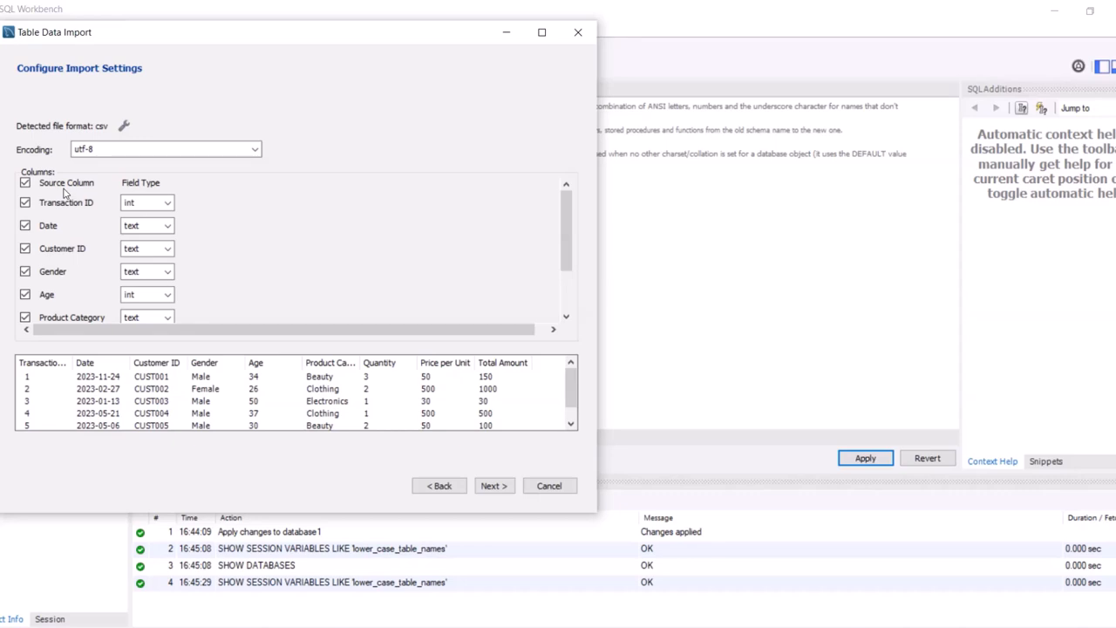
mouse_move(83, 215)
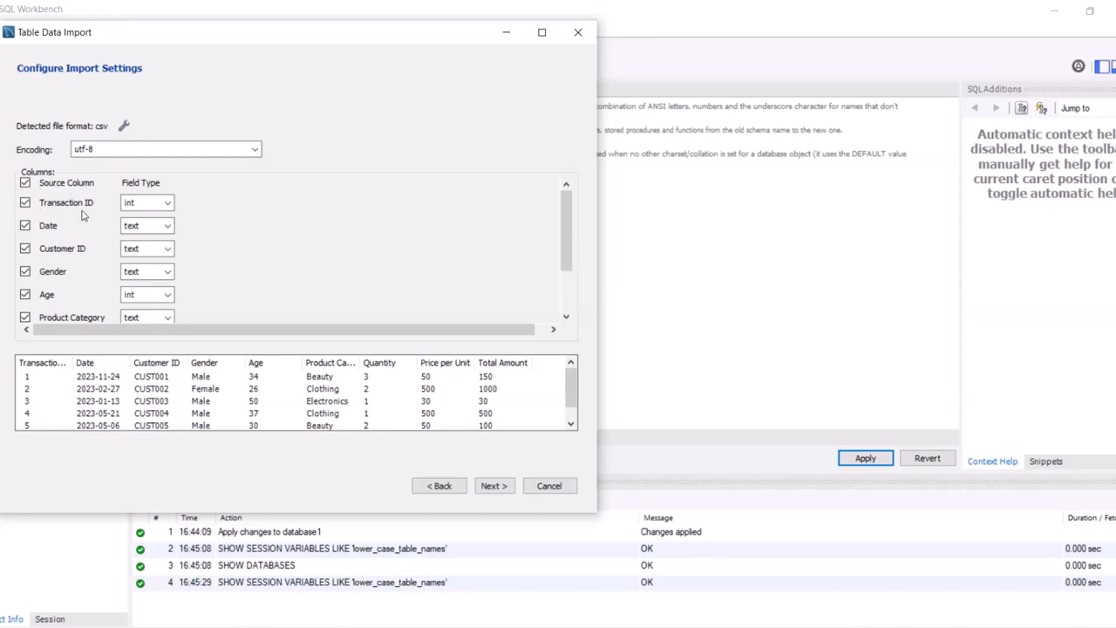
mouse_move(76, 262)
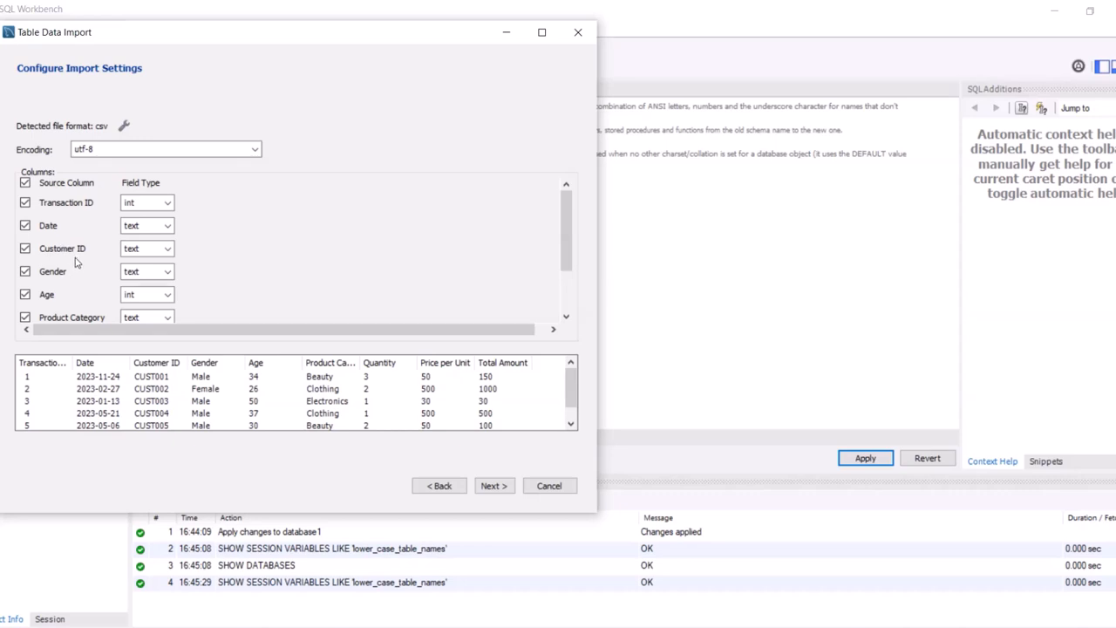
scroll(down, 3)
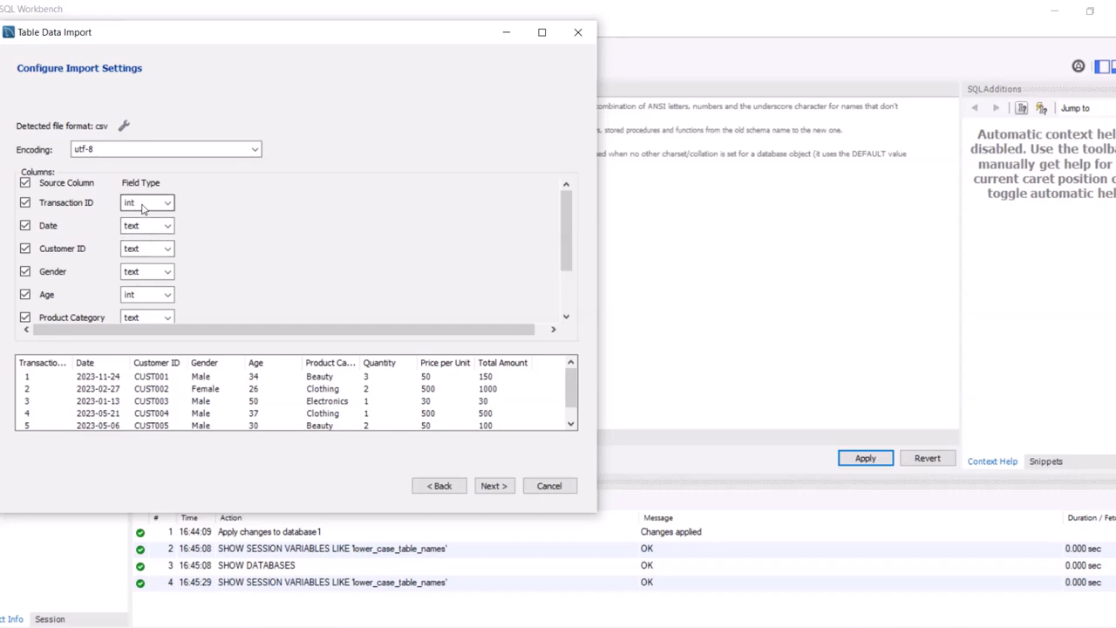
click(166, 202)
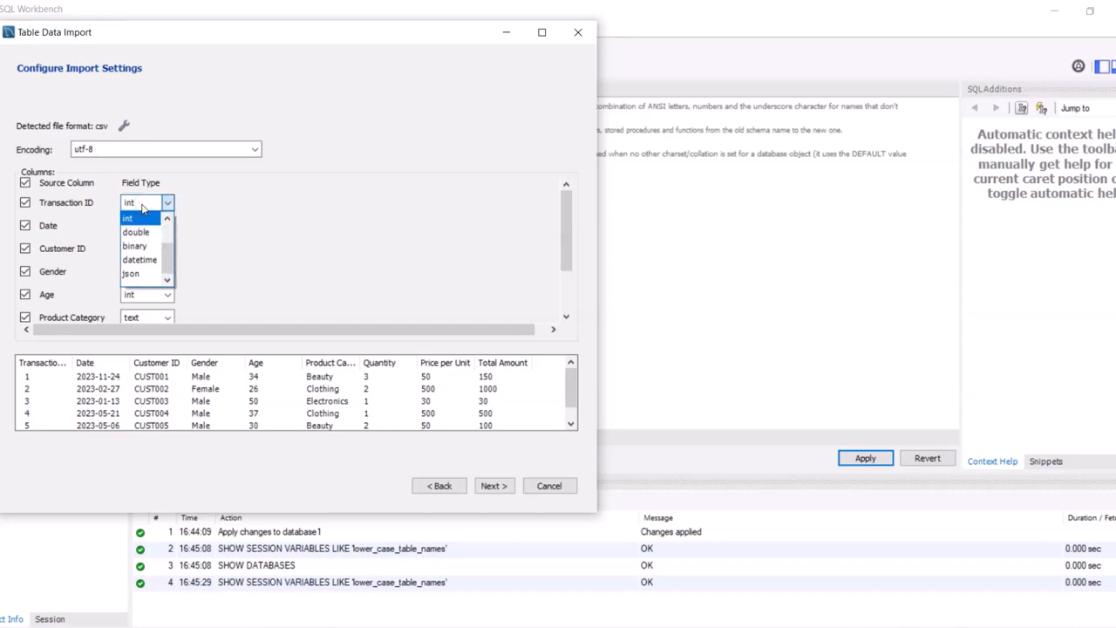
mouse_move(161, 246)
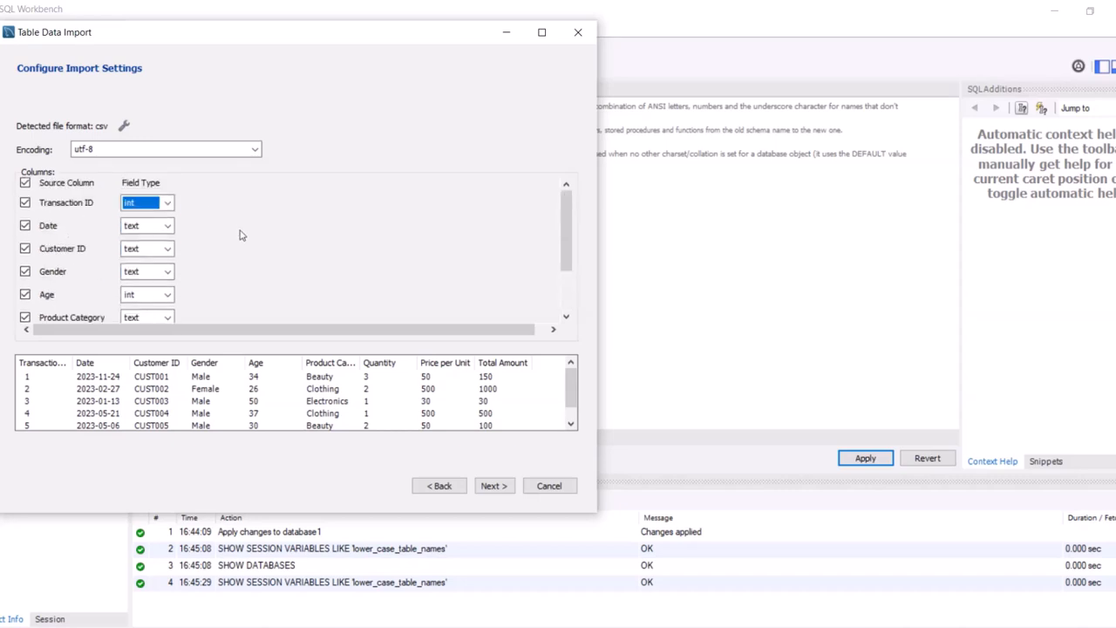
scroll(down, 3)
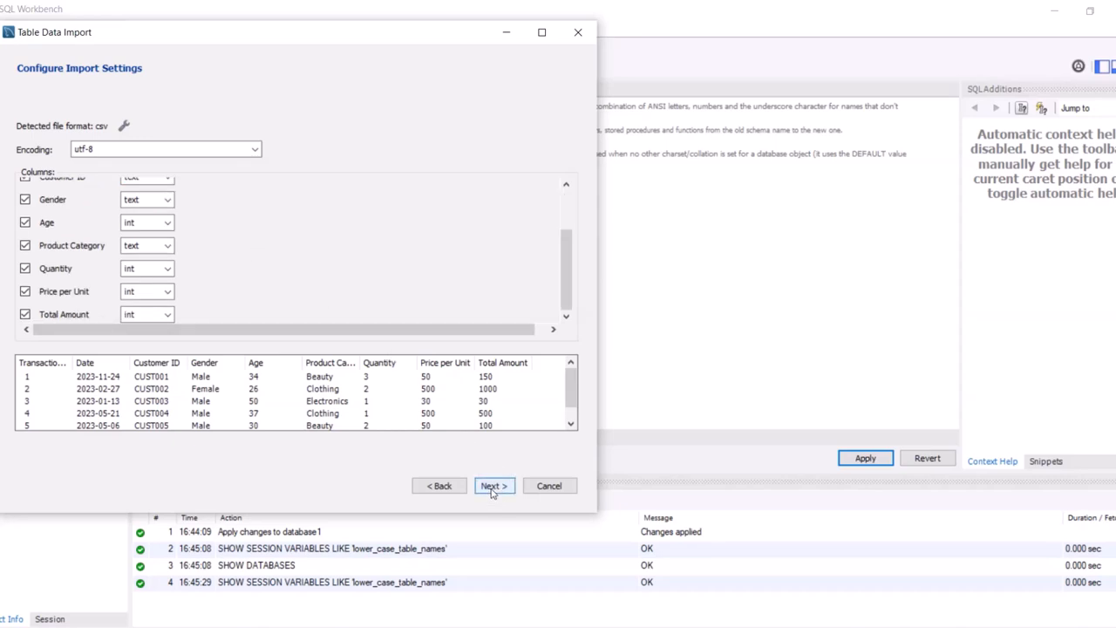
Execute the import of 1000 records into database1.retail_sales_dataset and close the wizard.
click(493, 485)
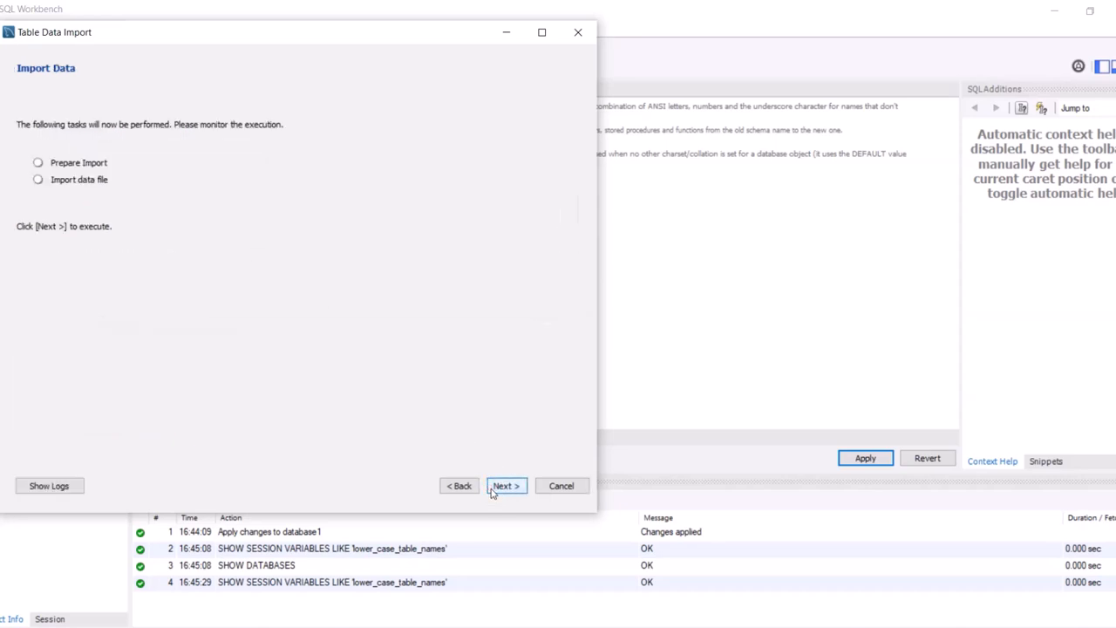
click(506, 485)
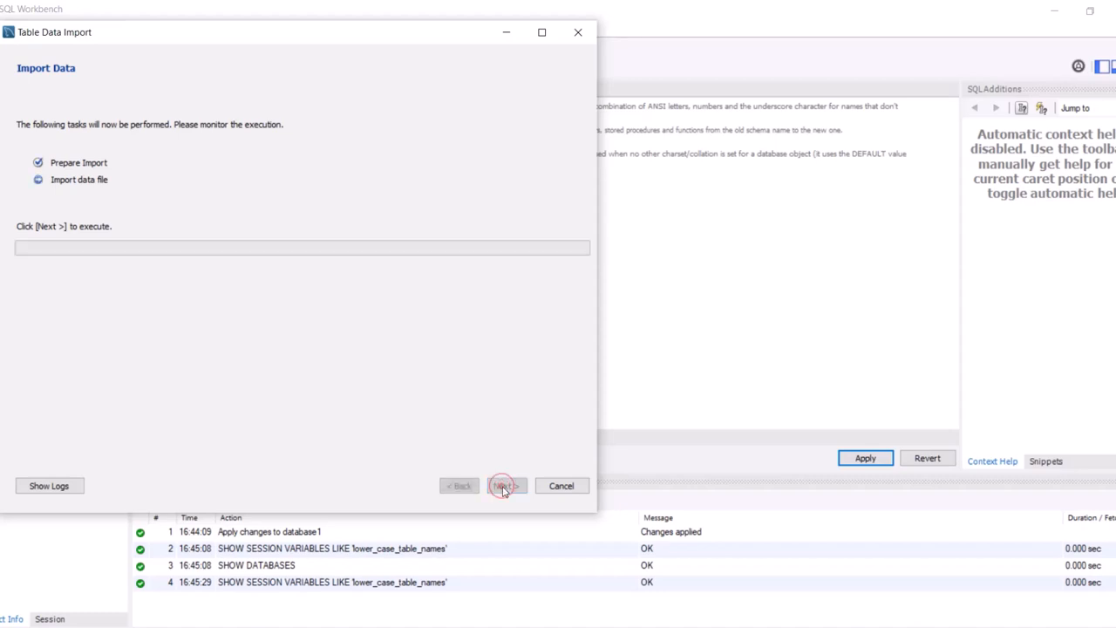
click(506, 485)
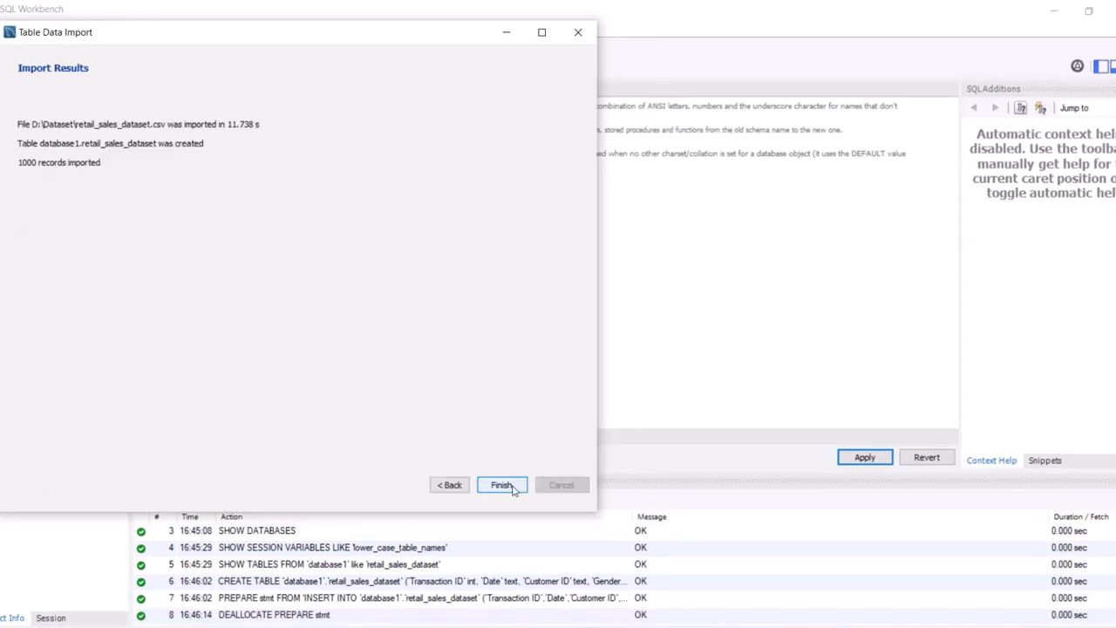
click(501, 484)
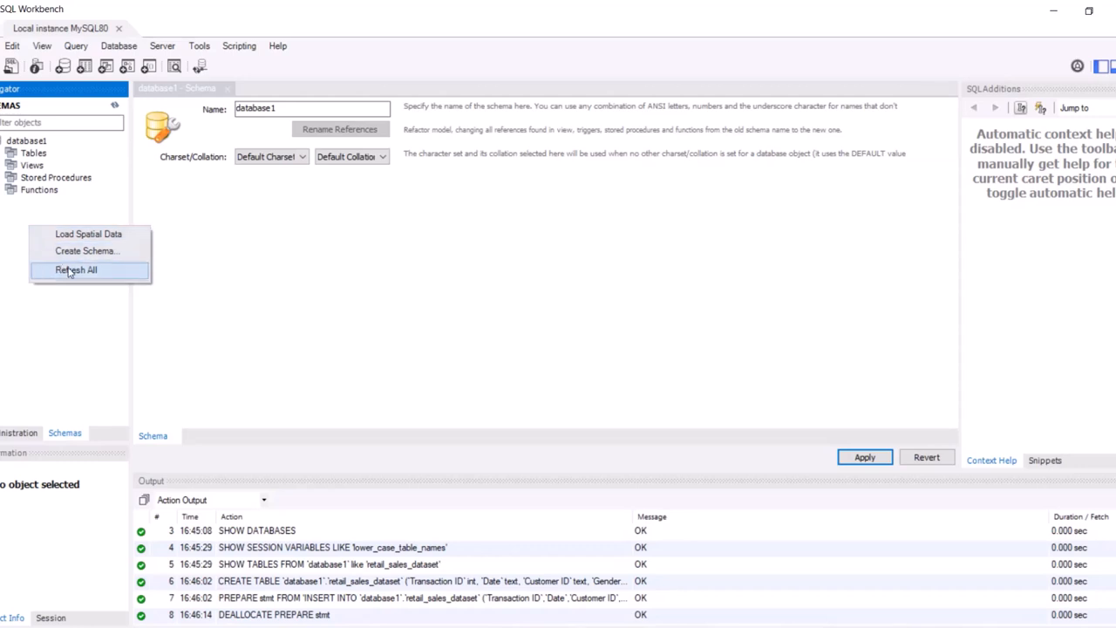
Refresh All schemas and expand database1's Tables to reveal retail_sales_dataset.
click(78, 270)
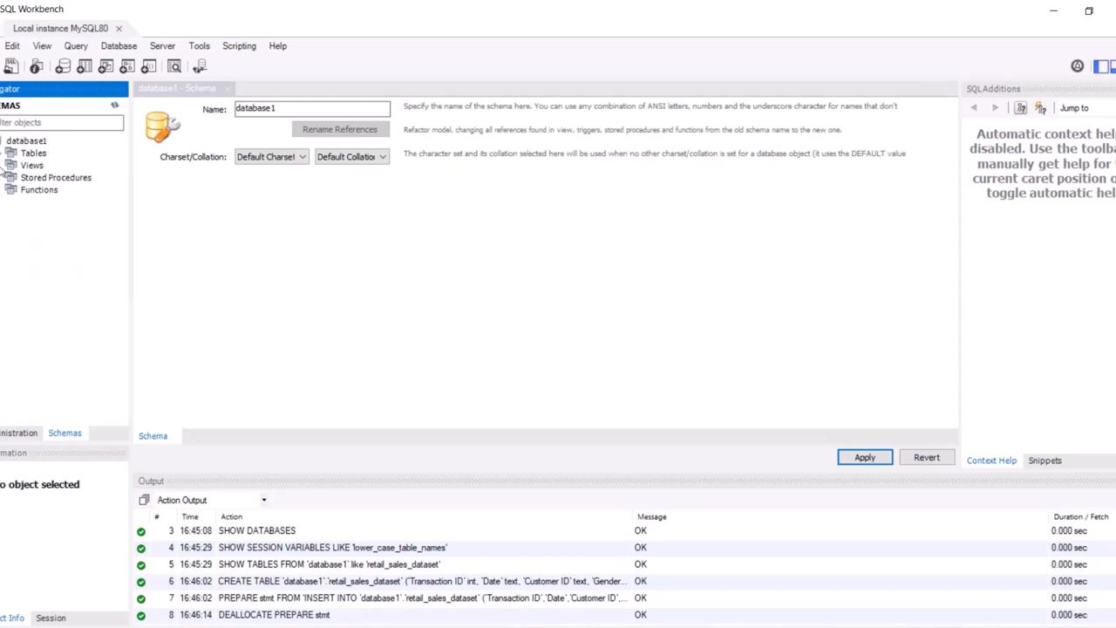
click(9, 153)
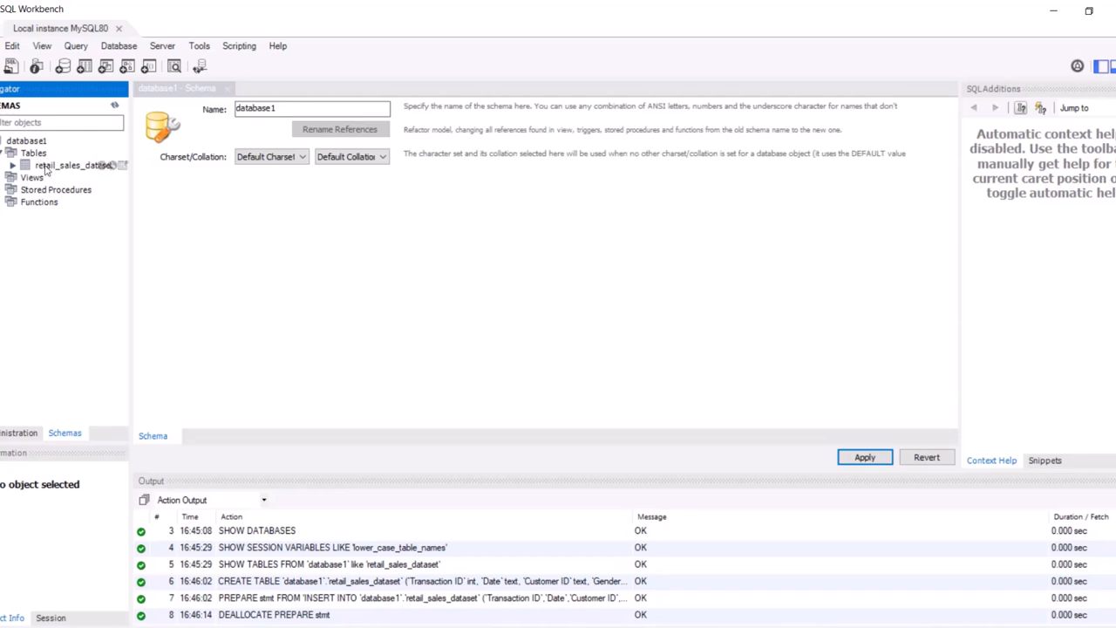
mouse_move(49, 175)
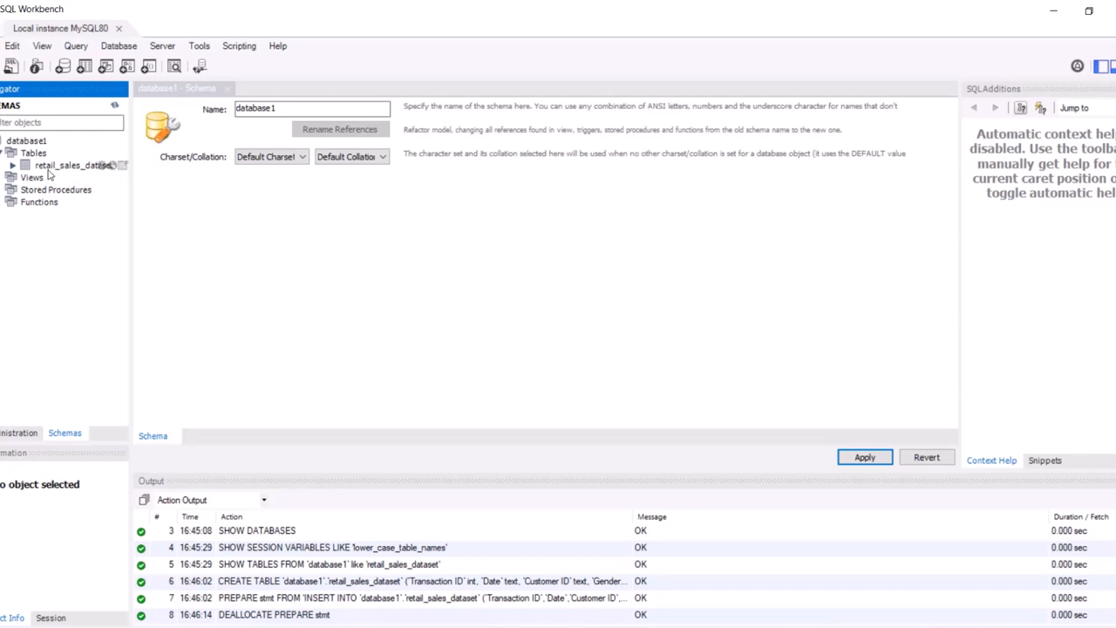
mouse_move(54, 171)
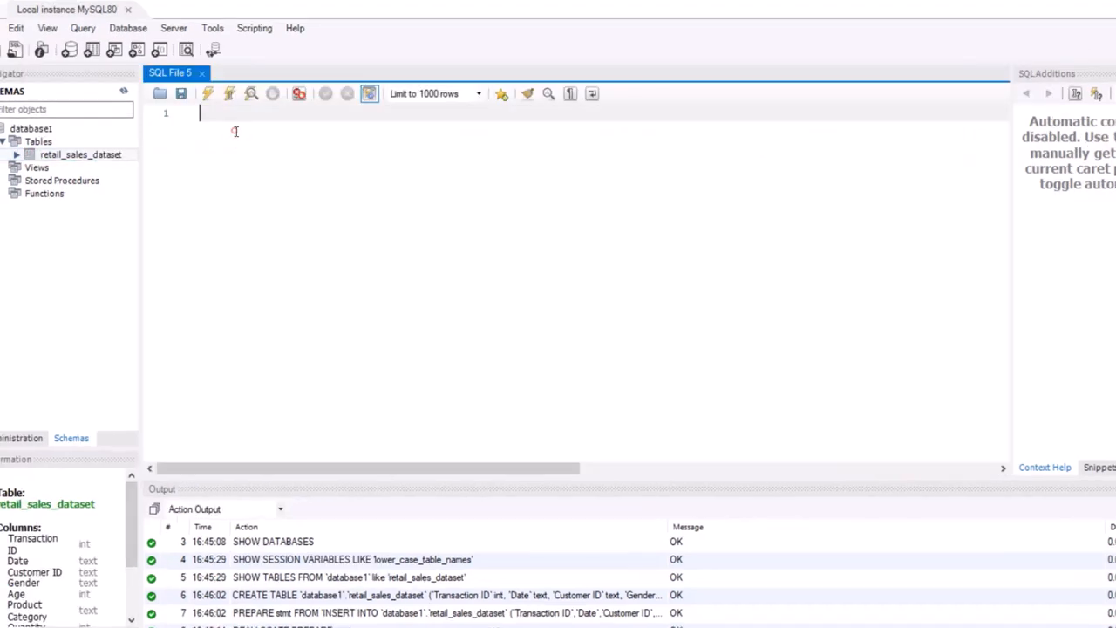
mouse_move(235, 138)
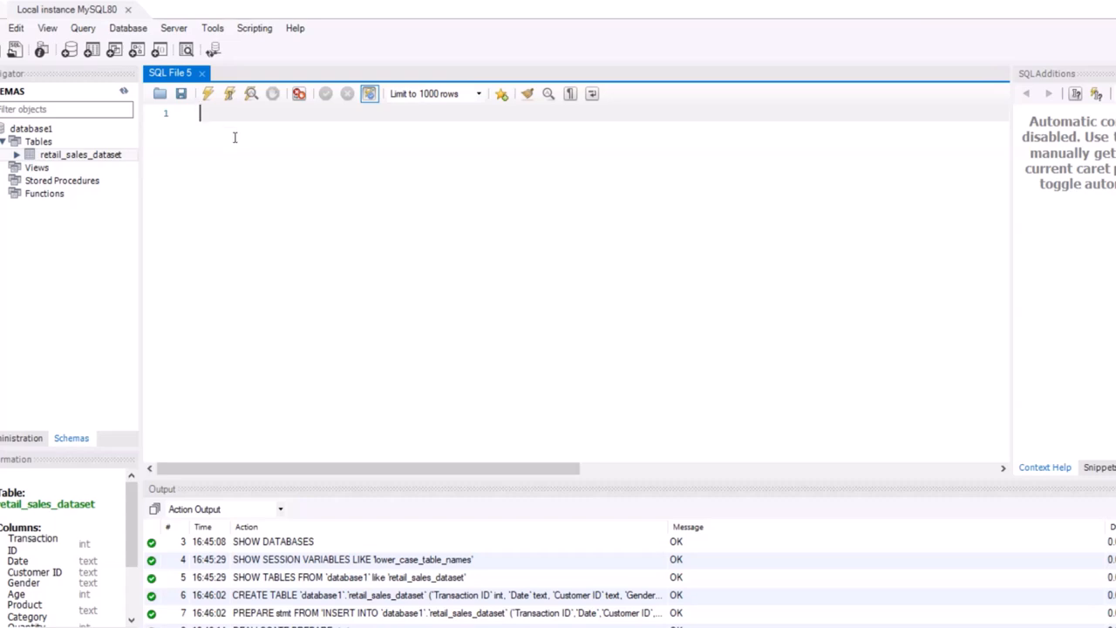
Type 'use database1;' on the first query line and place the cursor on line 3.
click(7, 141)
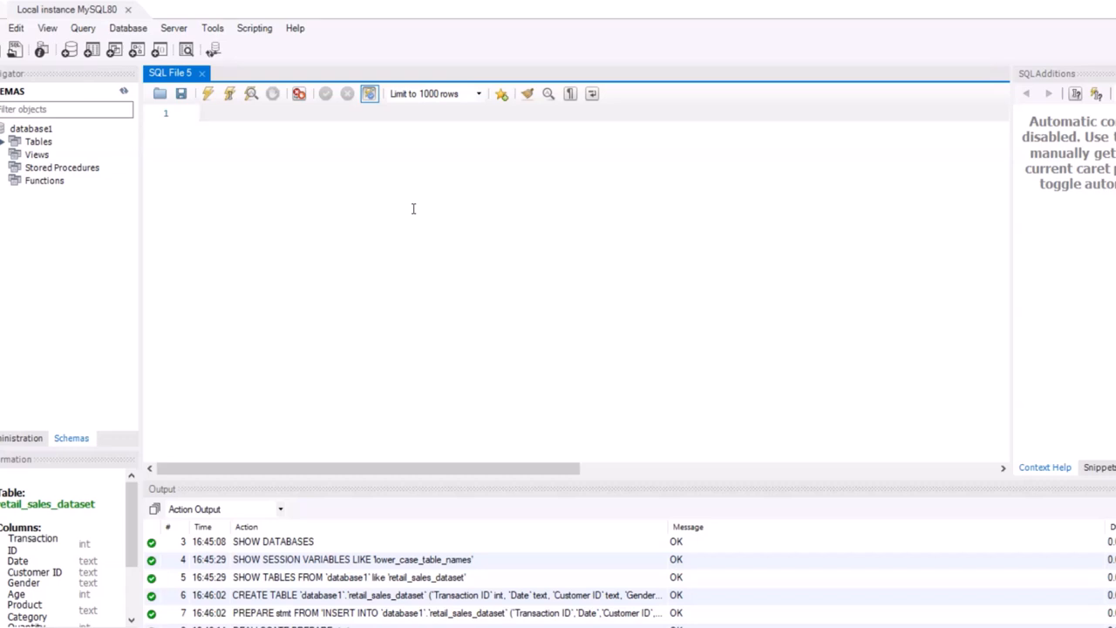
text(use)
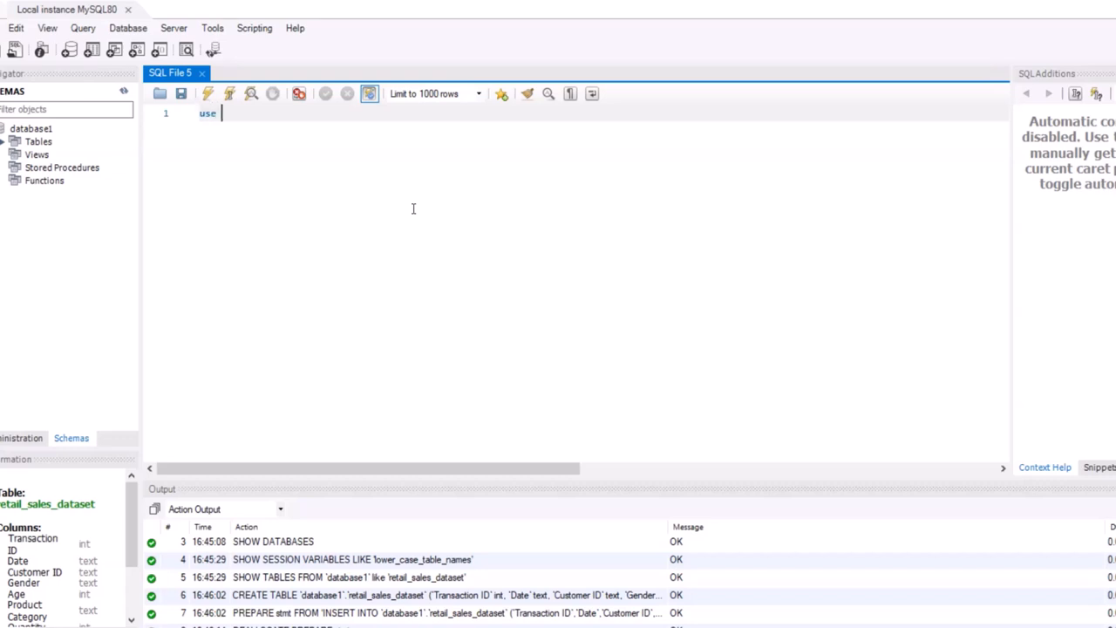
text(datab)
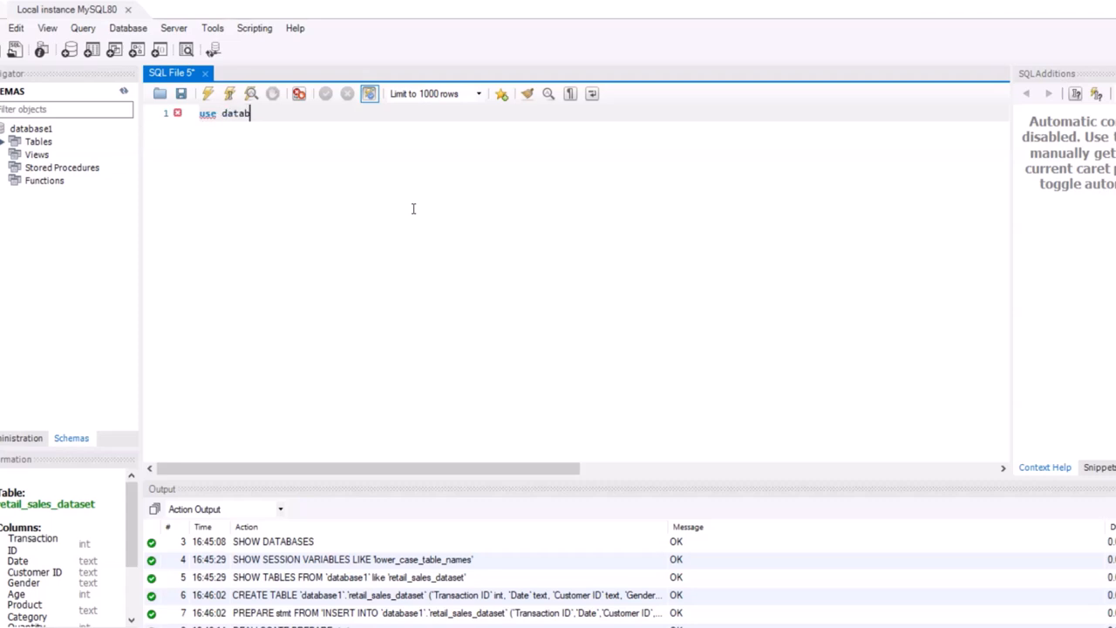
text(ase1;)
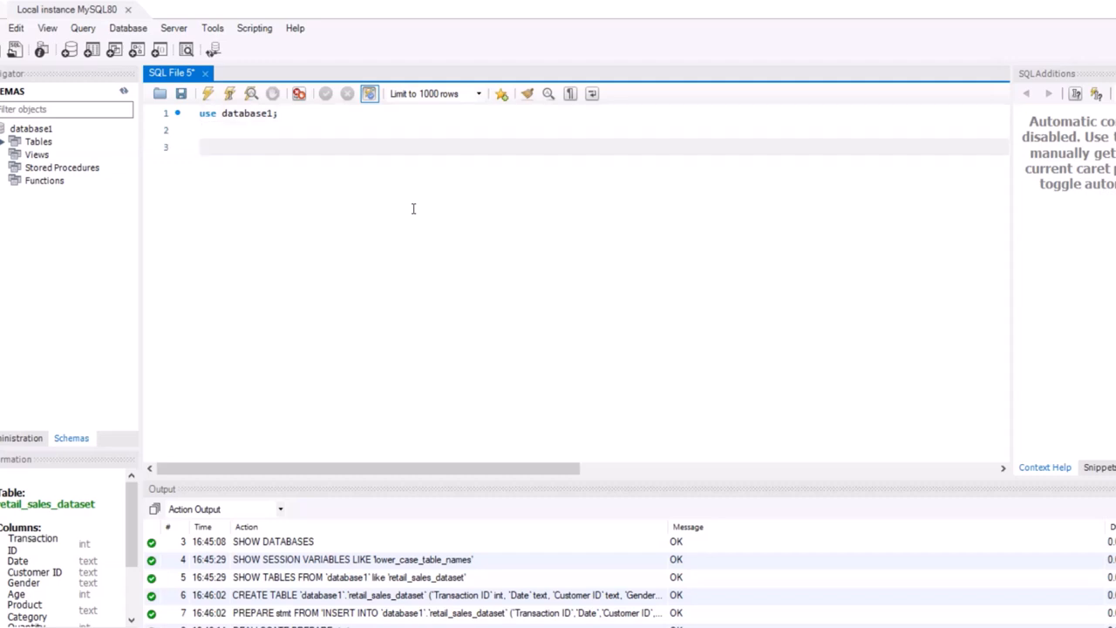
click(202, 146)
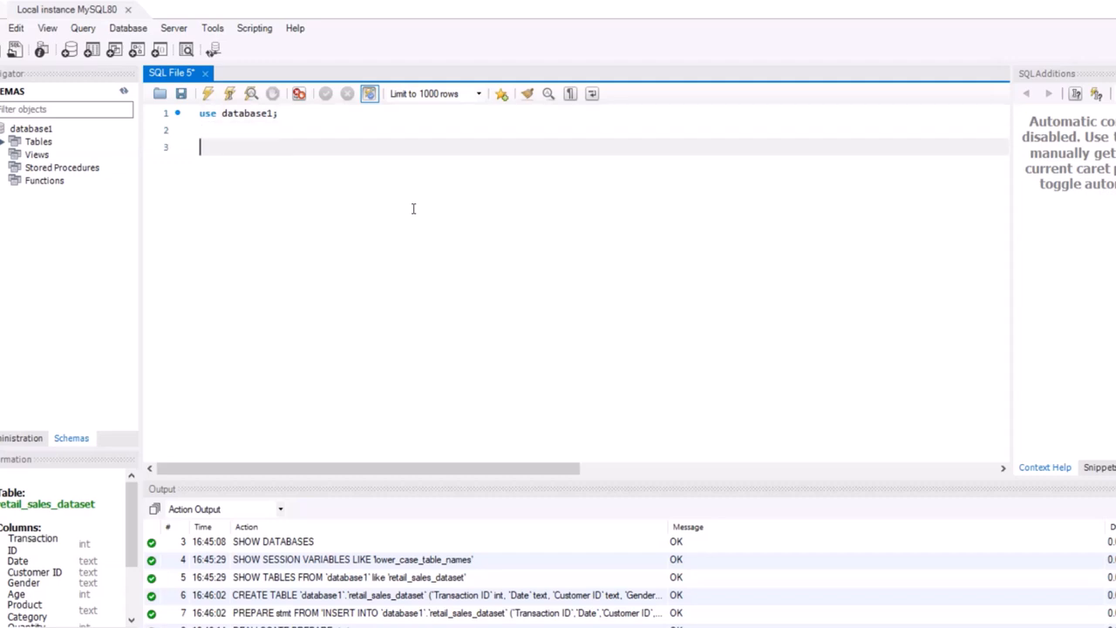
mouse_move(69, 231)
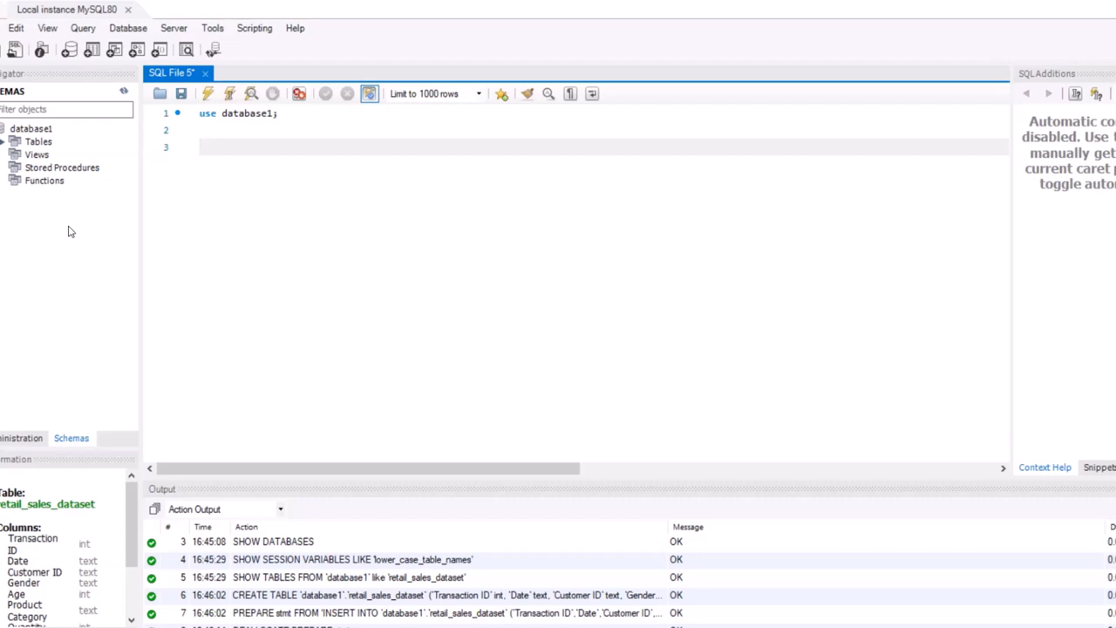
mouse_move(206, 197)
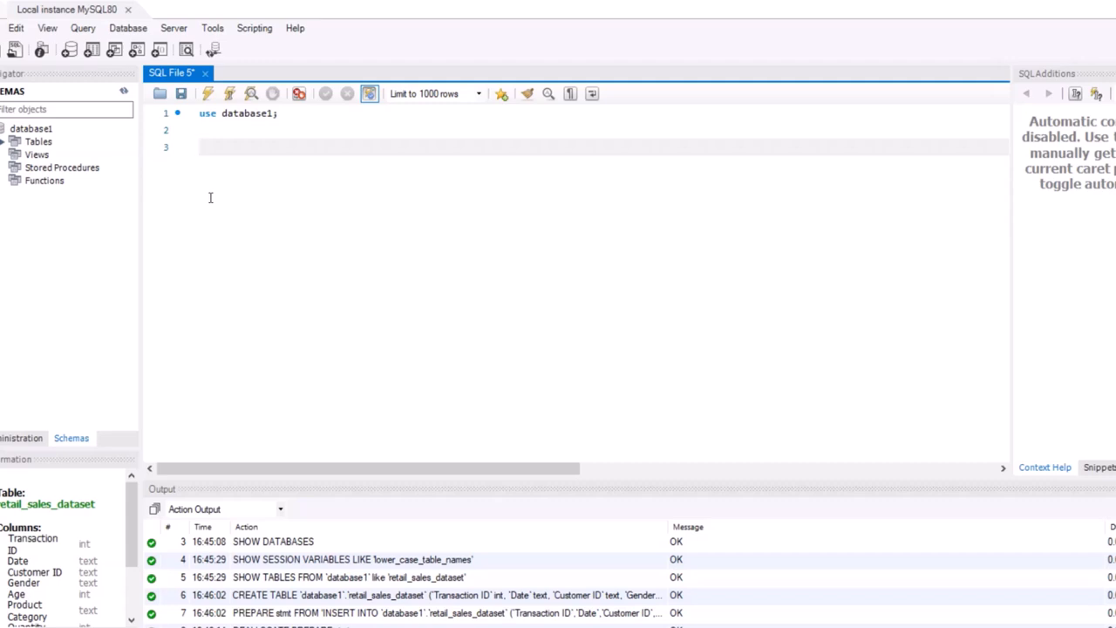
Write 'select * from retail_sales_dataset;' on line 3 of the query.
text(s)
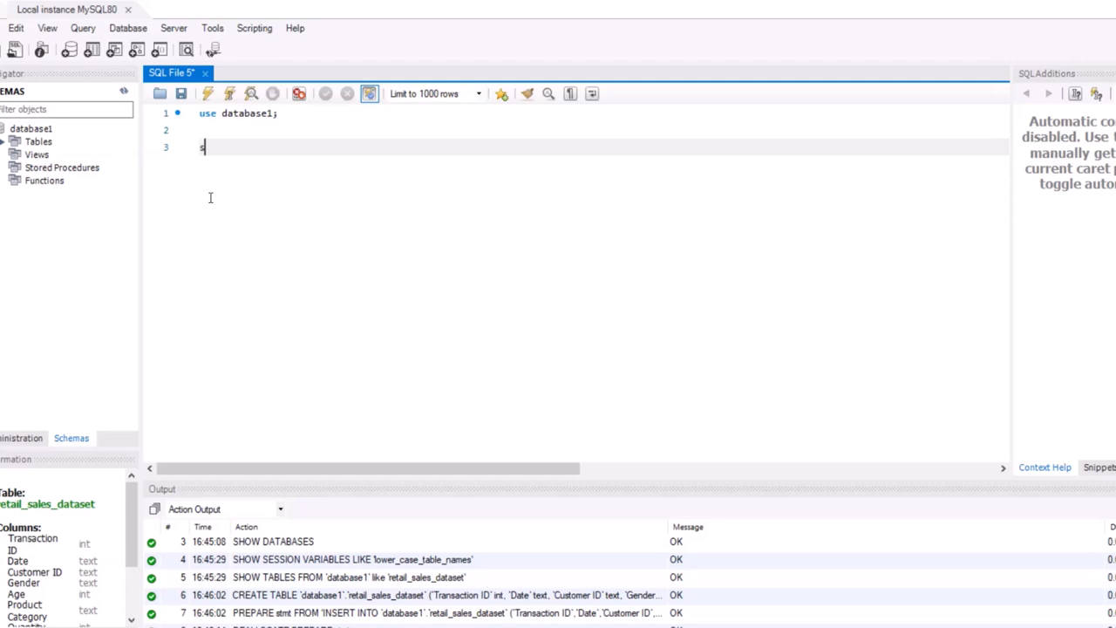
text(select)
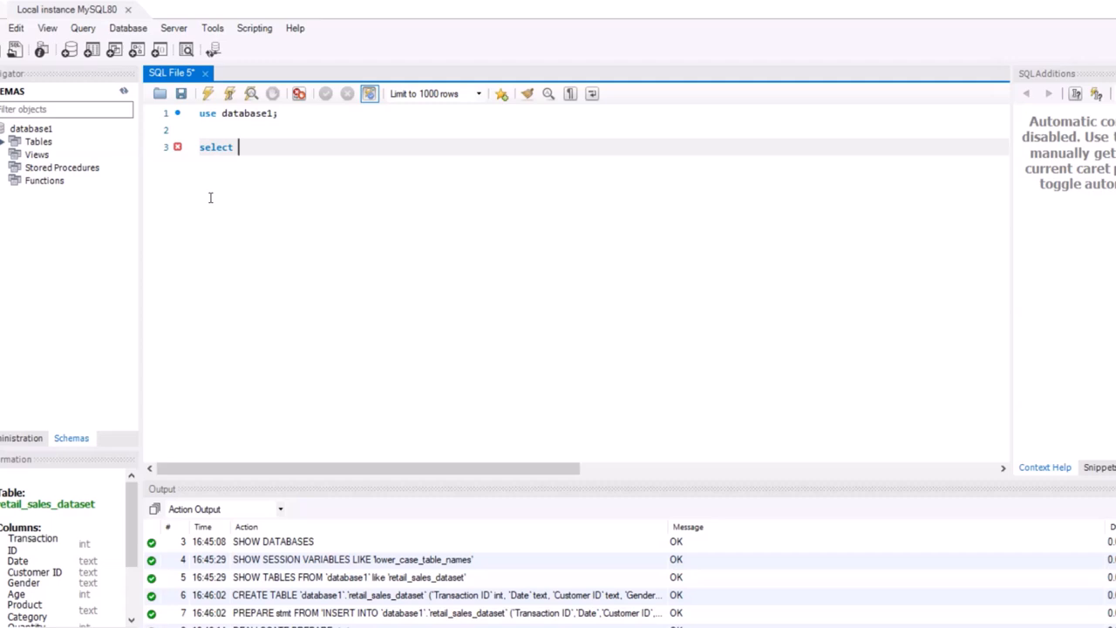
text(*)
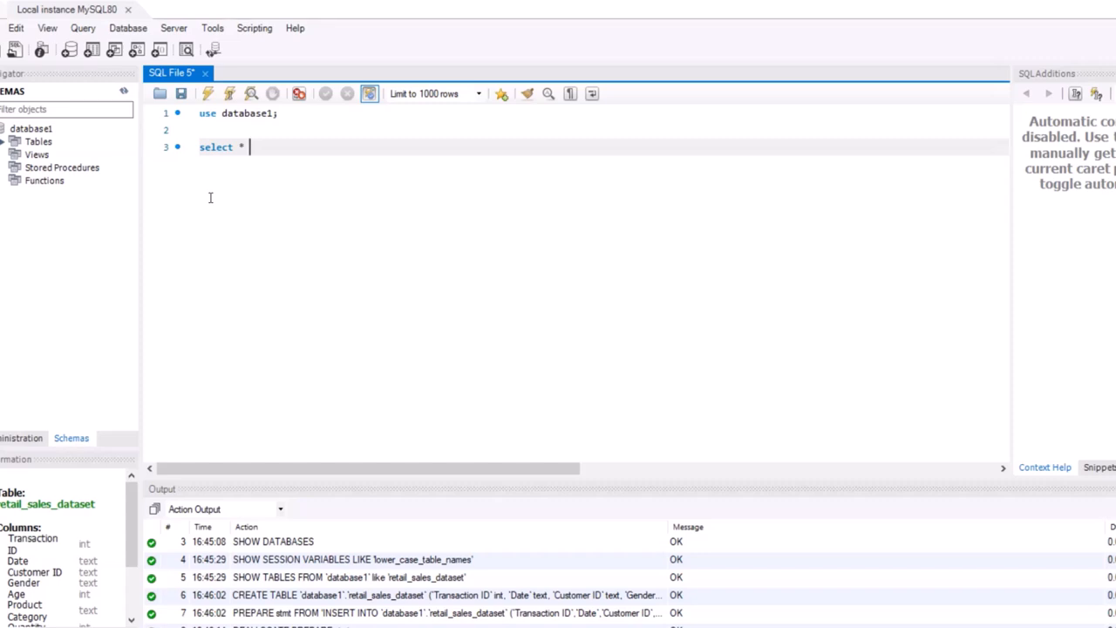
mouse_move(256, 146)
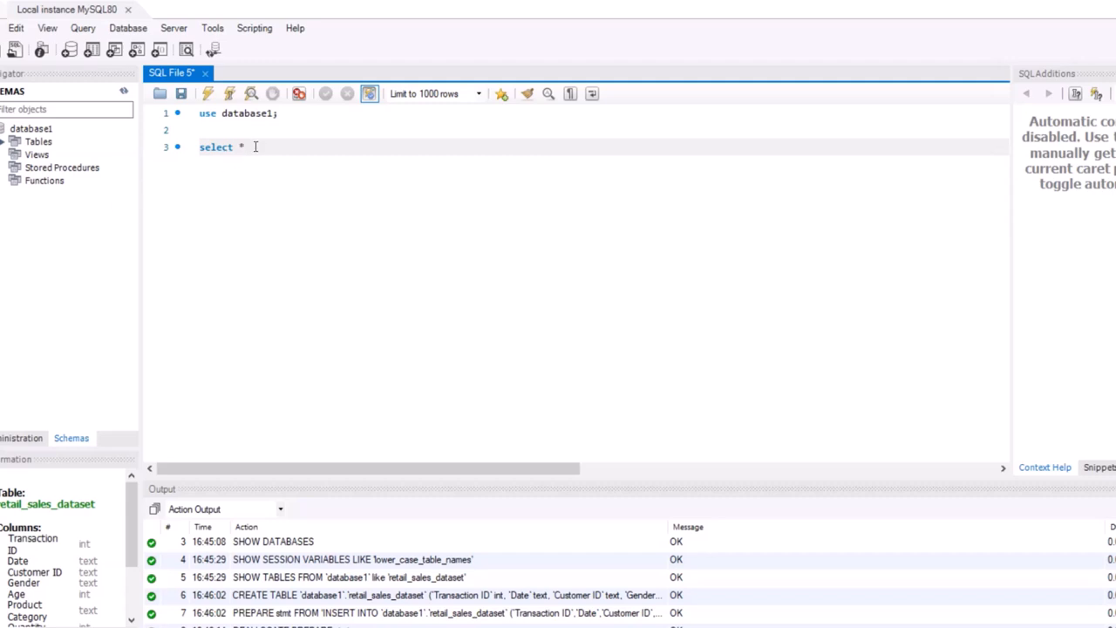
text(from)
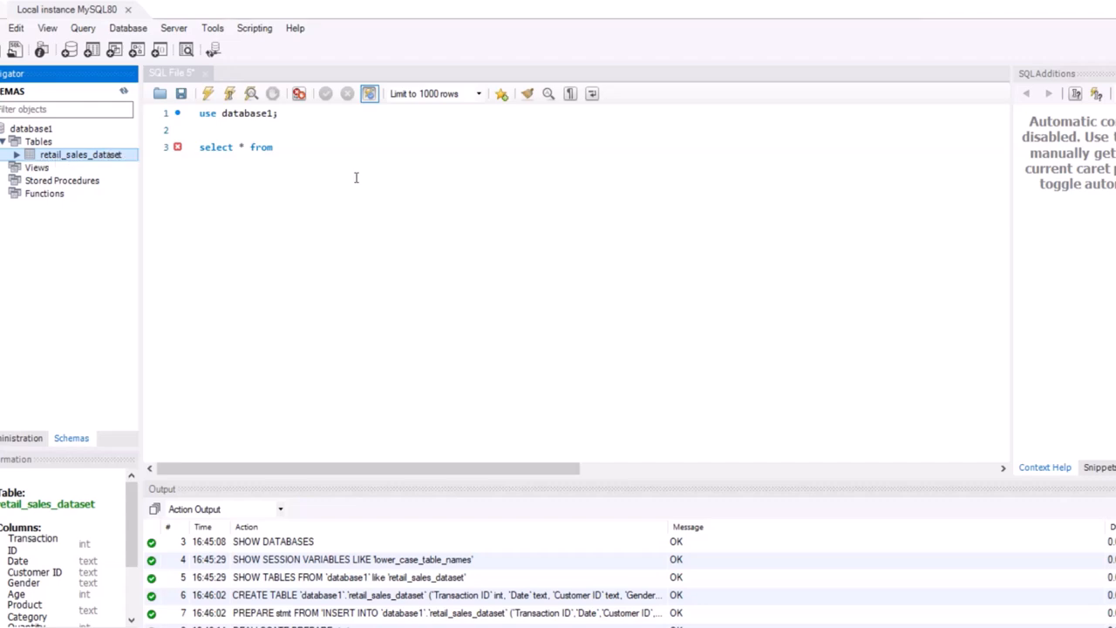
click(279, 146)
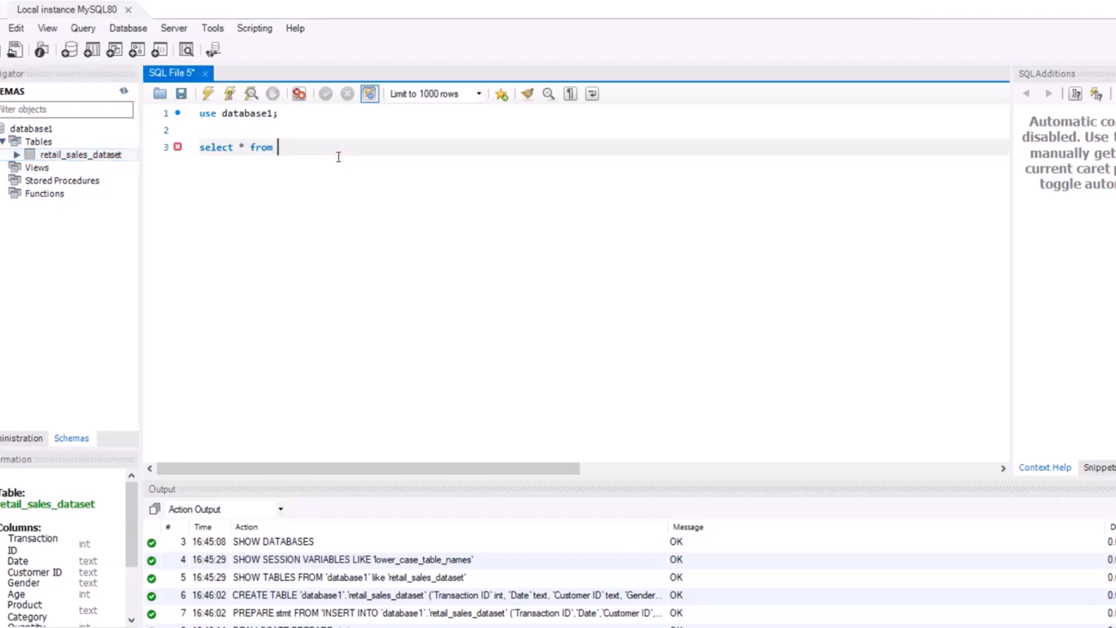
text(retail_sa)
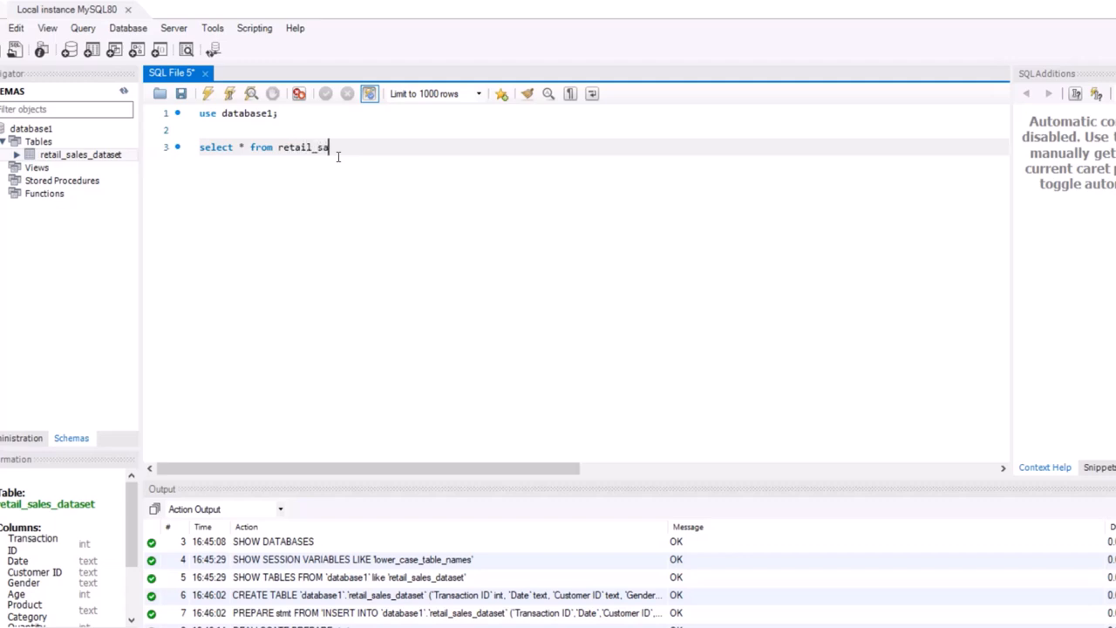
text(les_)
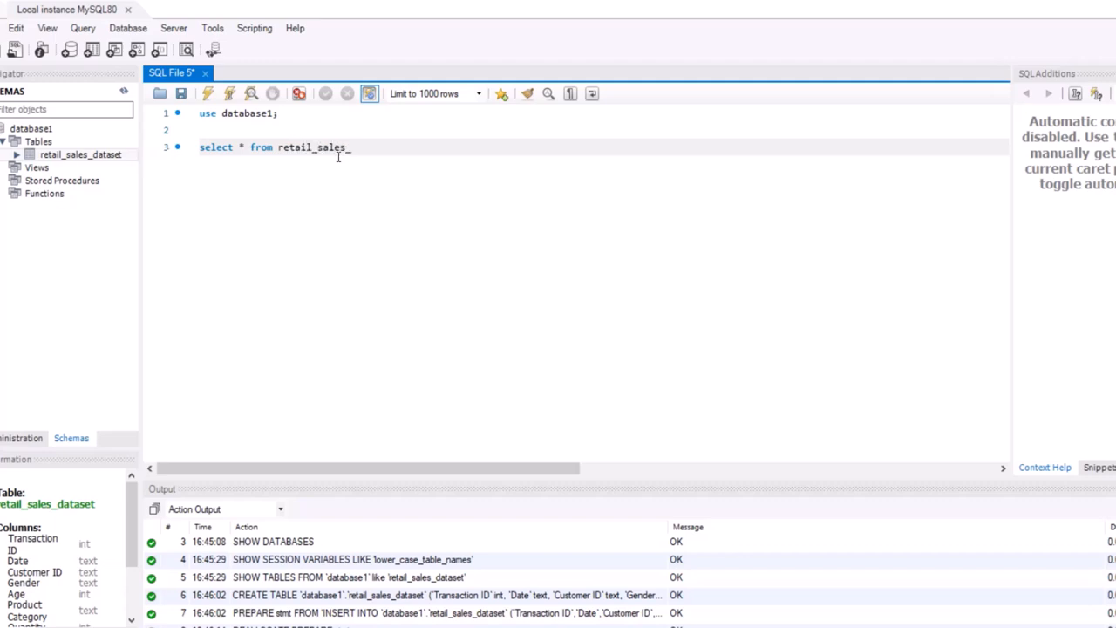
text(dataset)
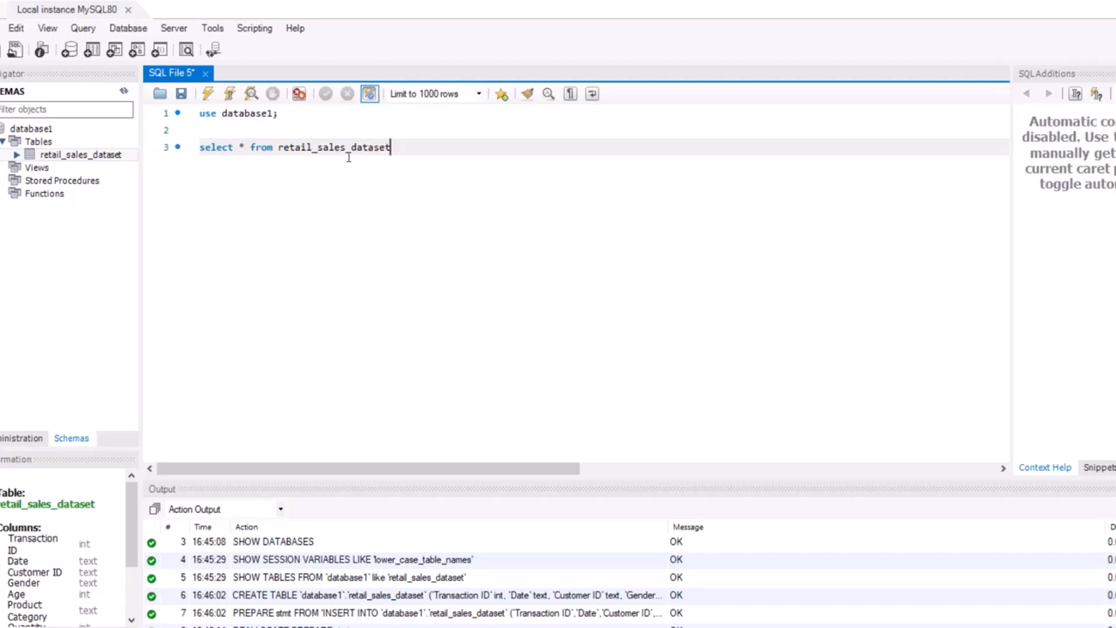
text(;)
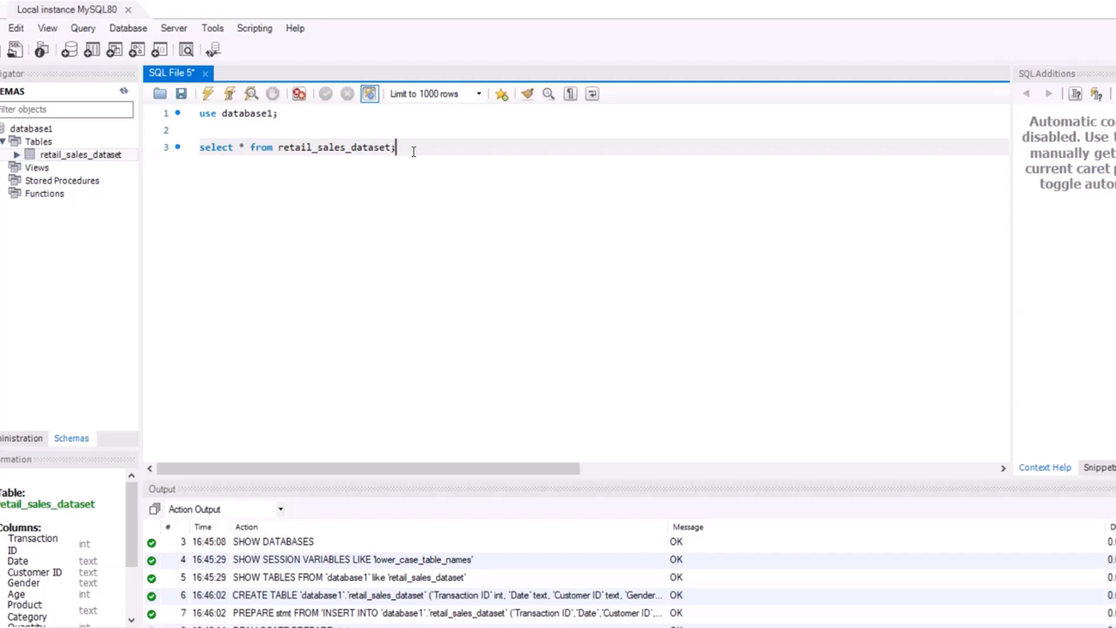
mouse_move(348, 225)
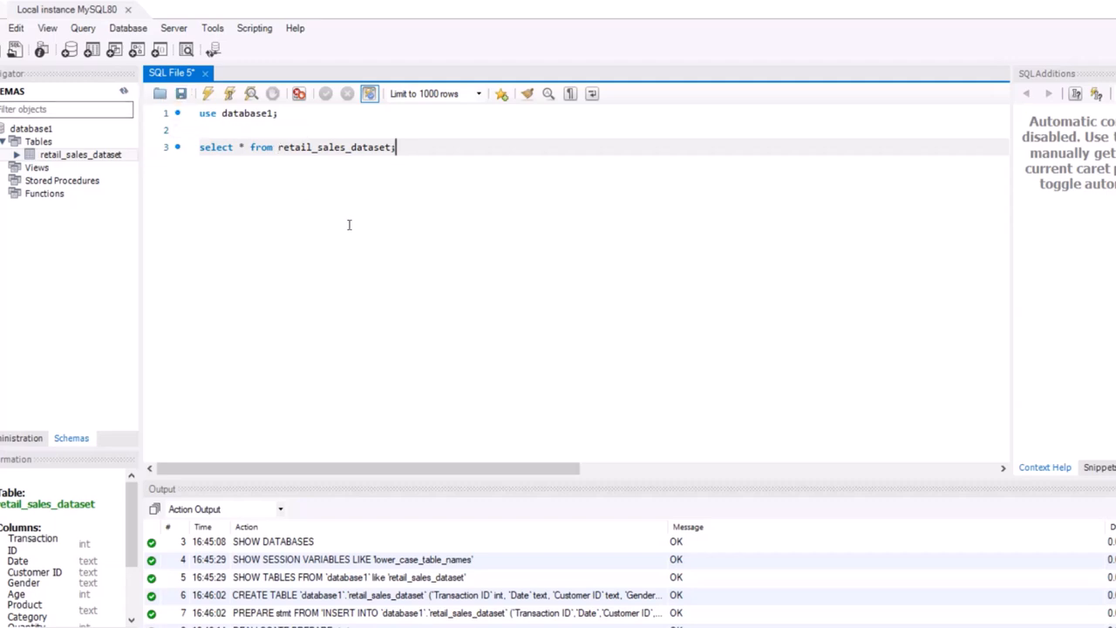
mouse_move(255, 177)
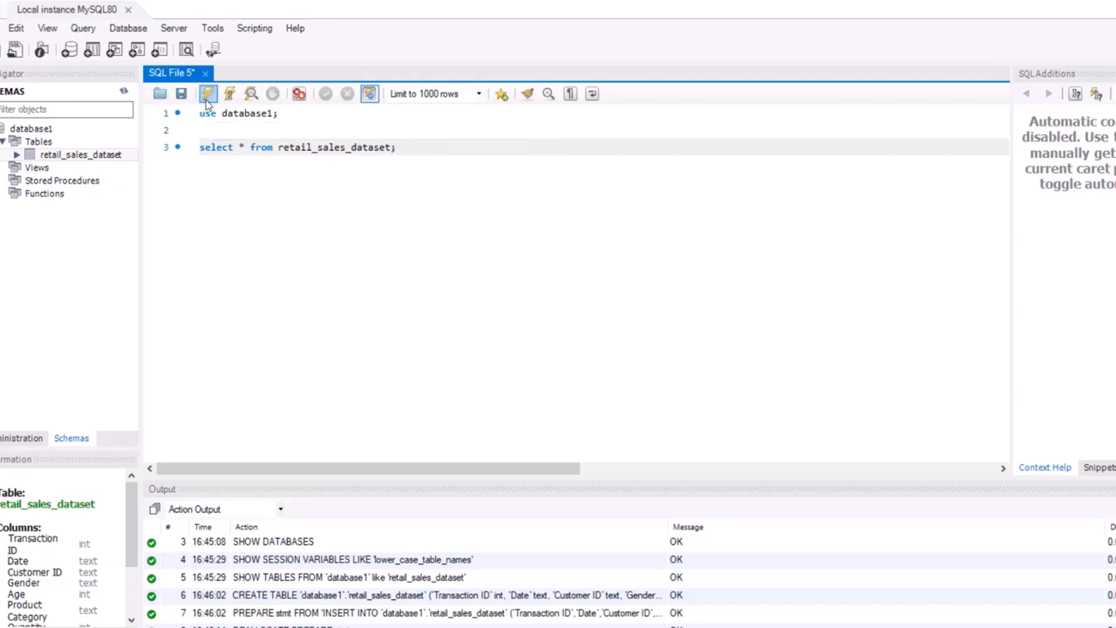
mouse_move(207, 99)
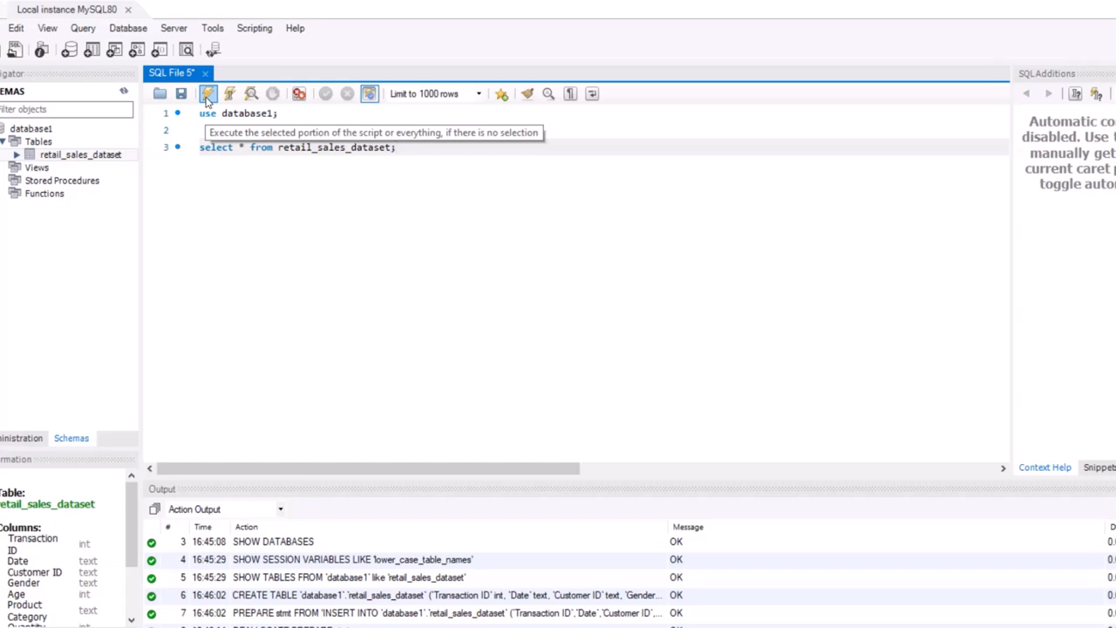
Execute both statements with the lightning-bolt button to display retail_sales_dataset rows.
click(206, 93)
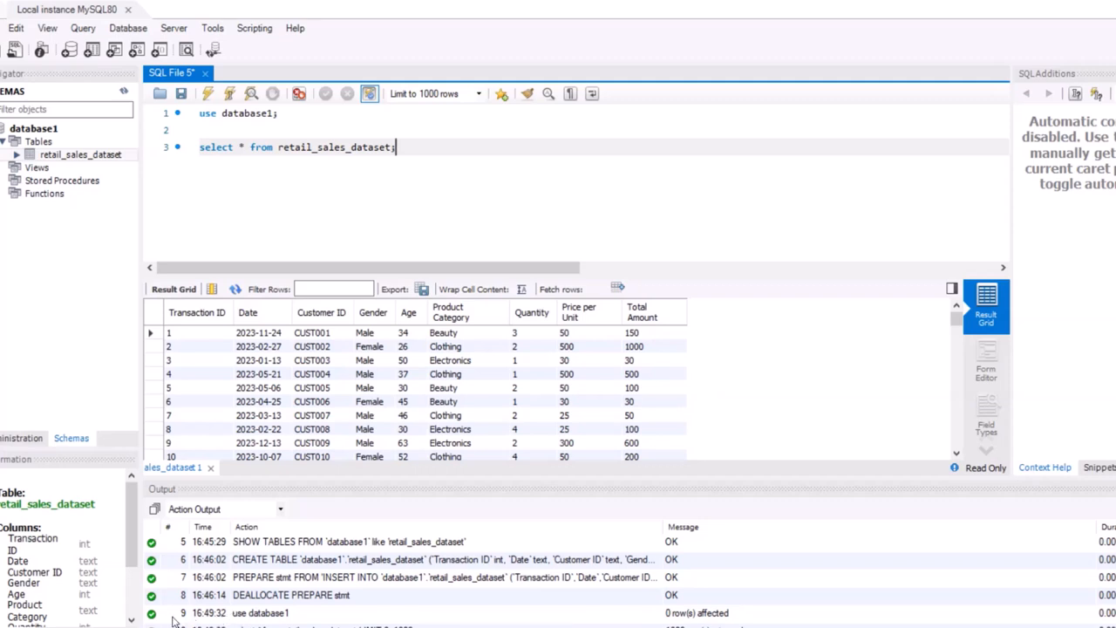
mouse_move(253, 620)
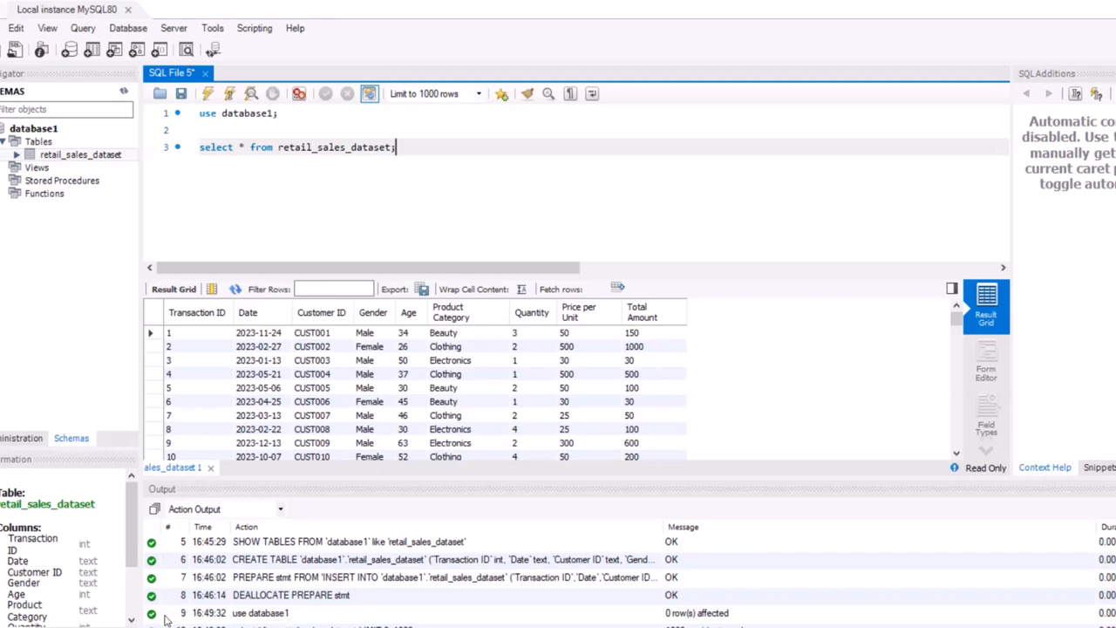
mouse_move(145, 619)
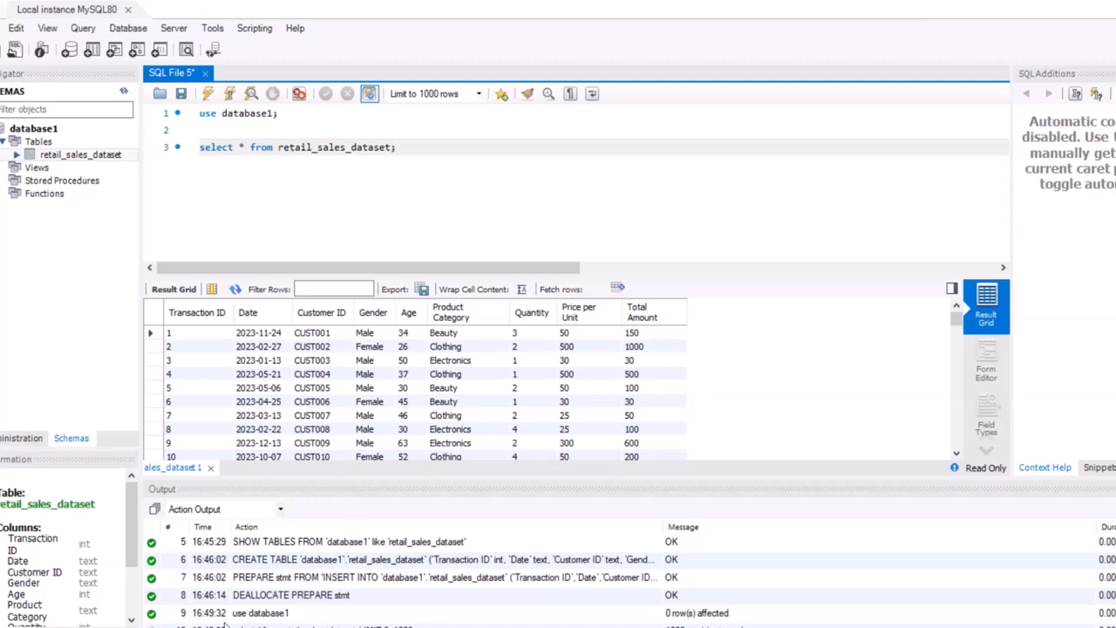
mouse_move(529, 616)
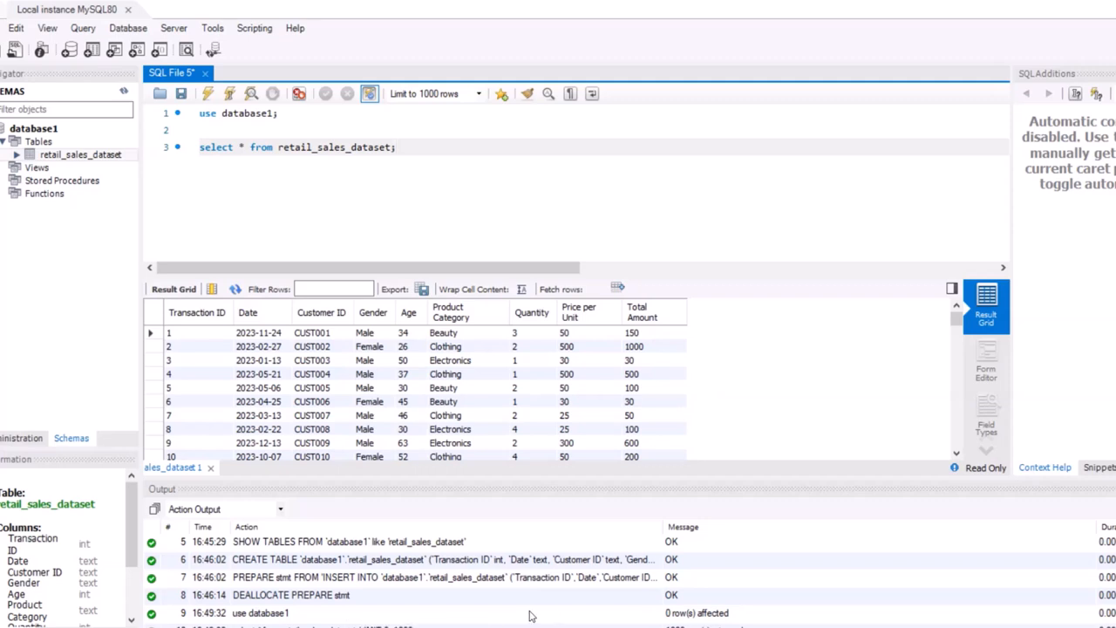
Sort the retail sales result grid by Date ascending, beginning at 2023-01-01.
click(394, 146)
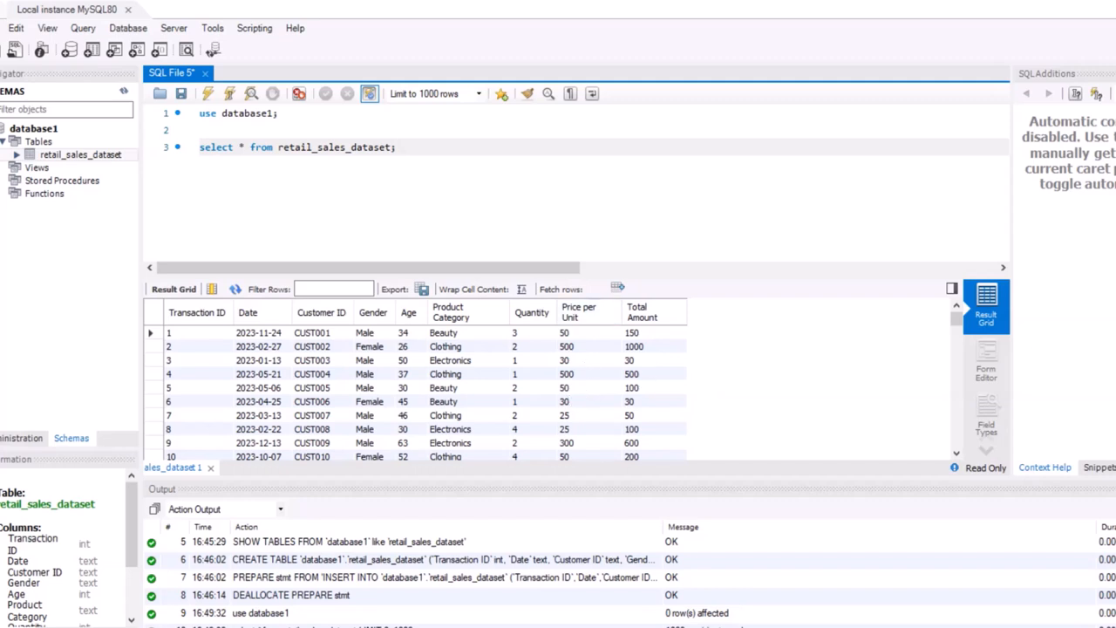
mouse_move(414, 354)
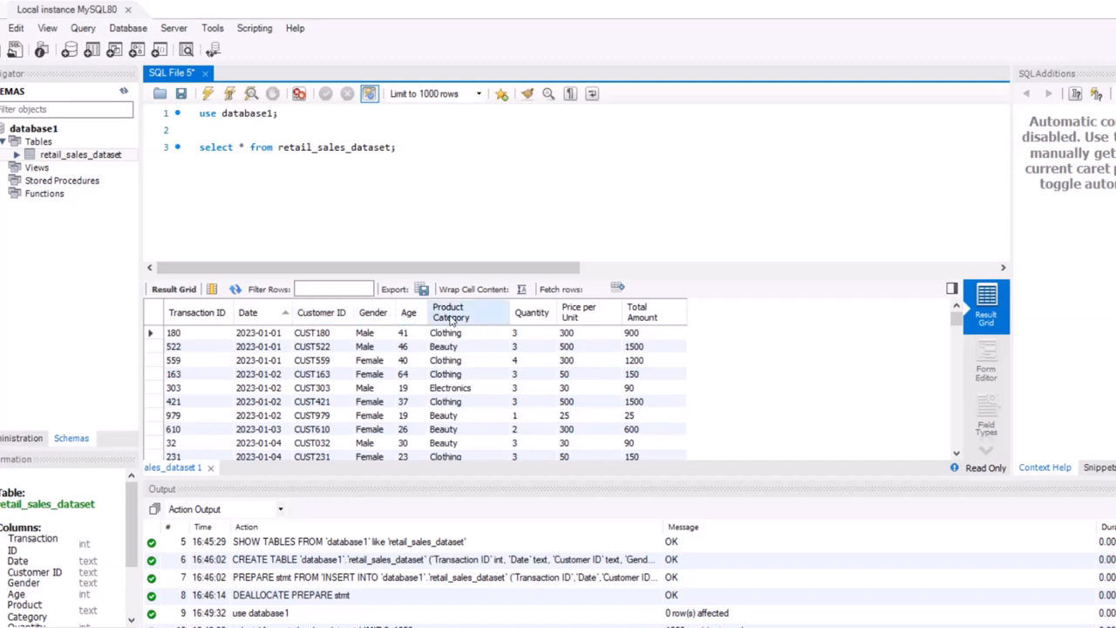
mouse_move(531, 333)
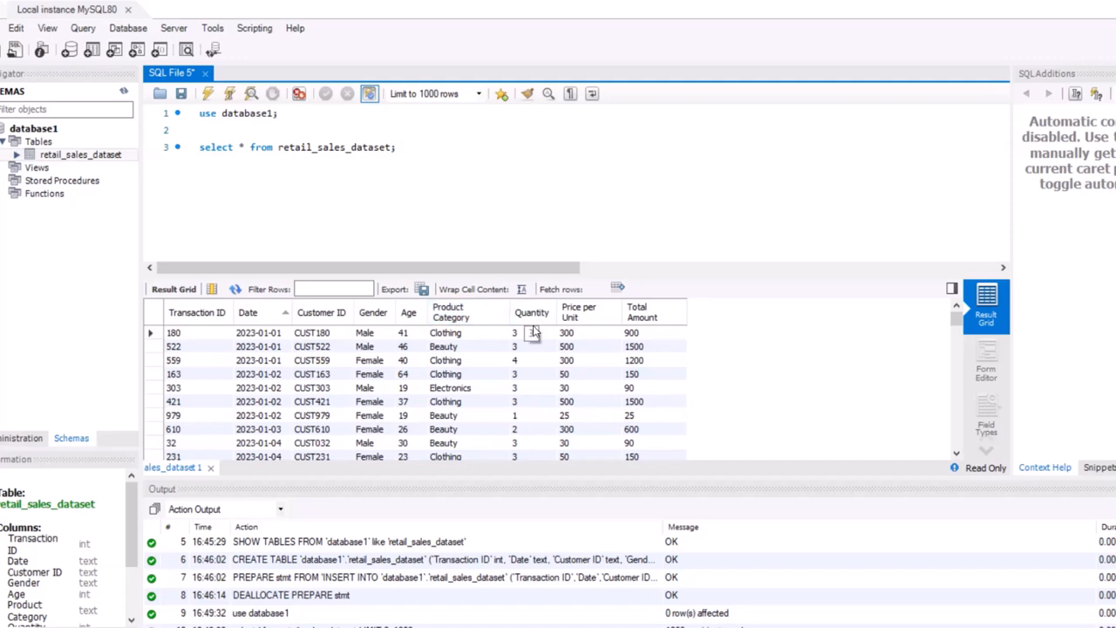
mouse_move(670, 350)
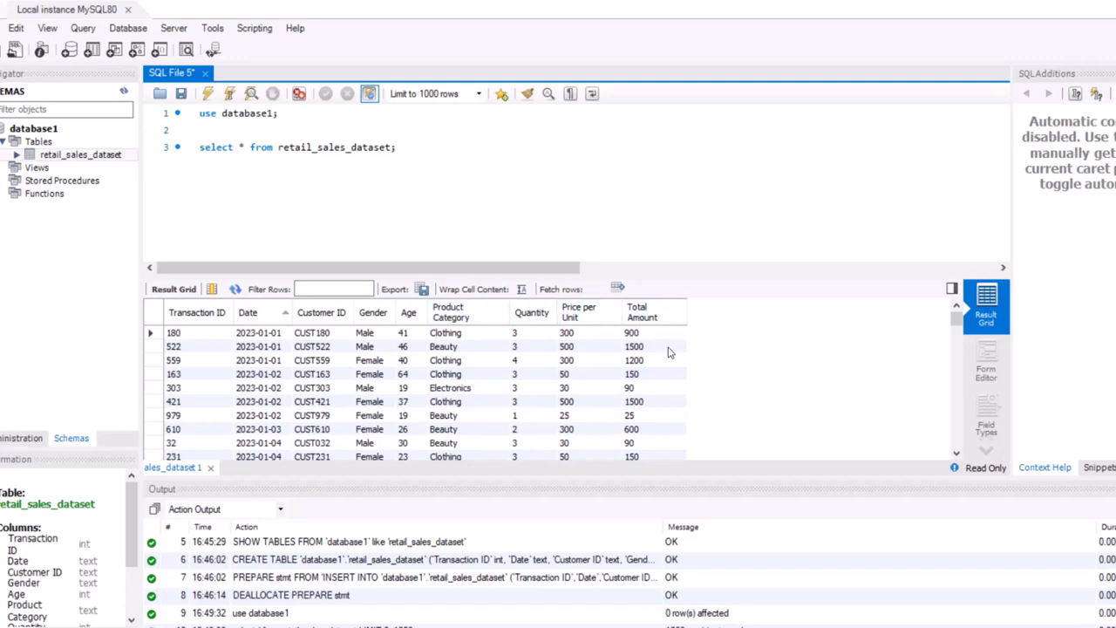
click(647, 346)
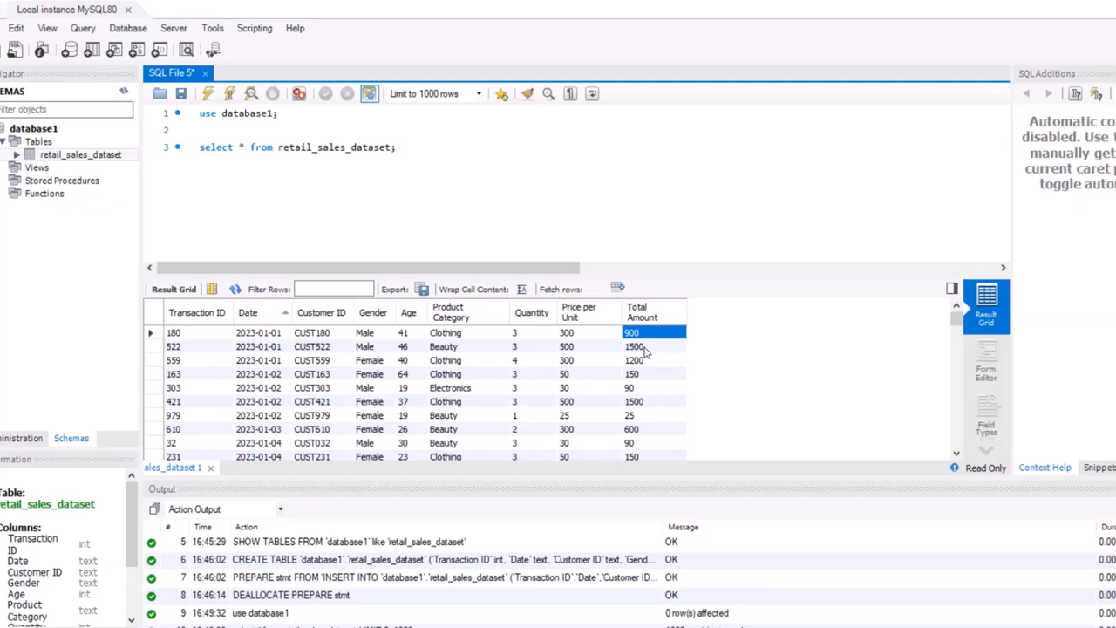
scroll(down, 3)
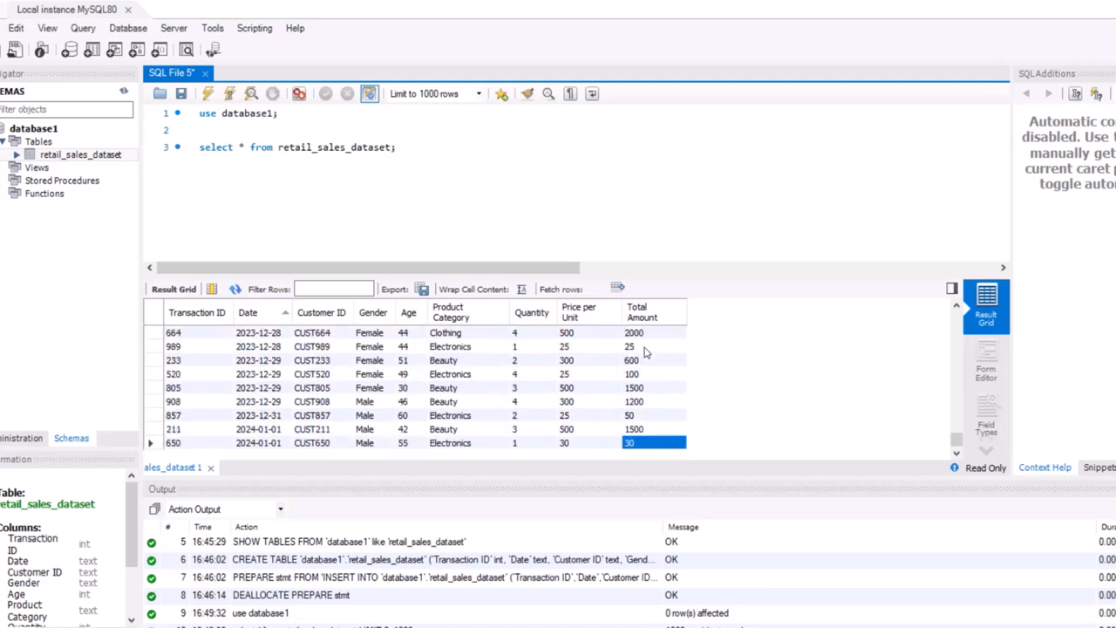
mouse_move(653, 382)
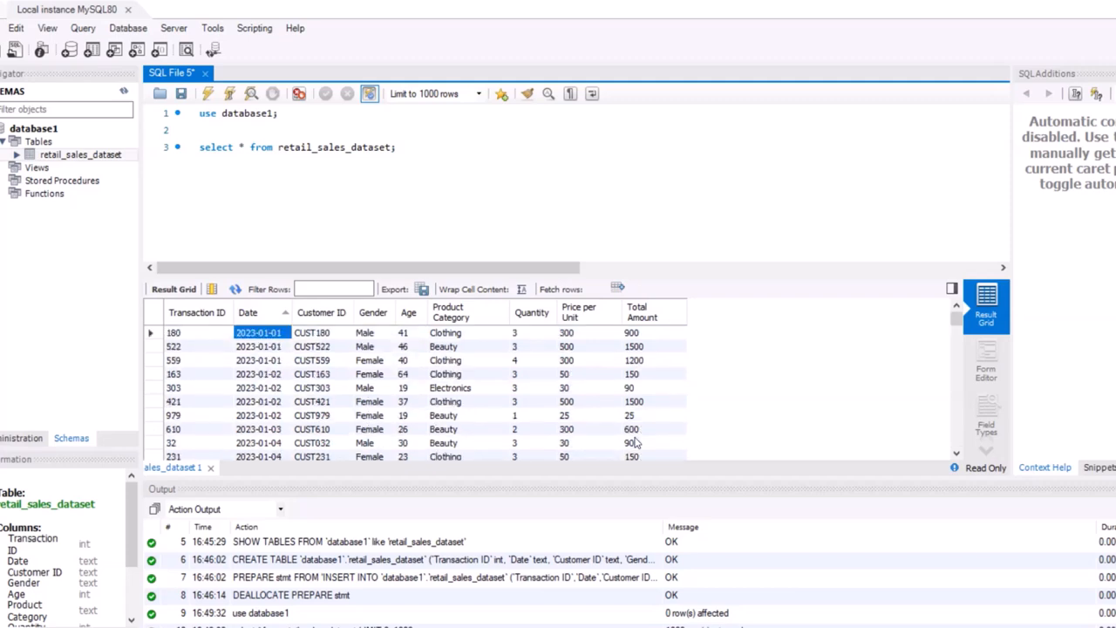
click(321, 333)
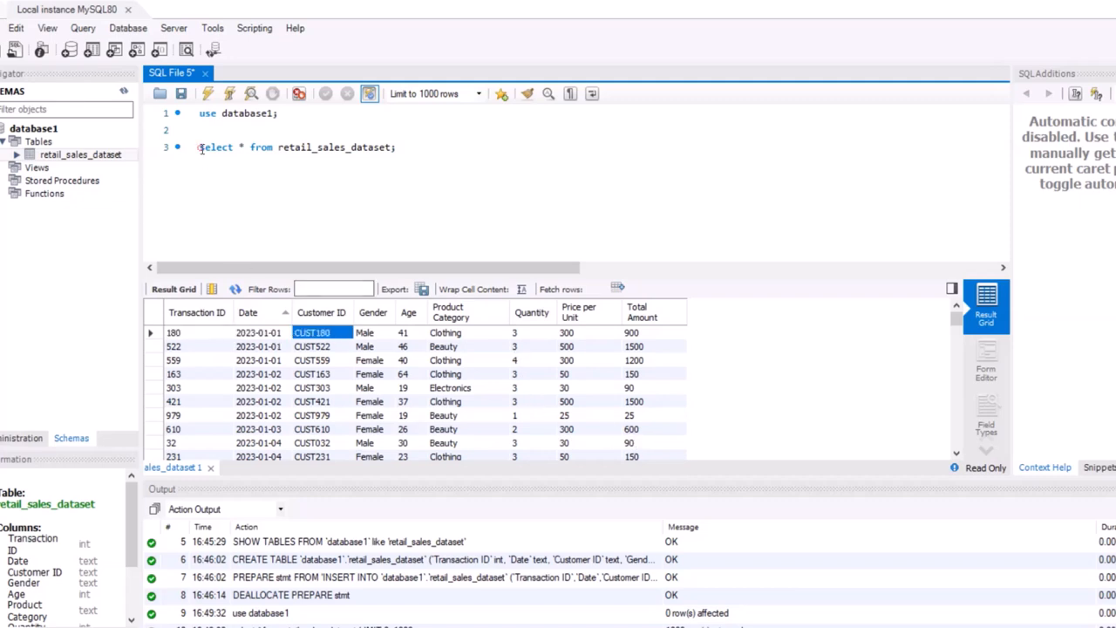
drag(199, 147, 395, 146)
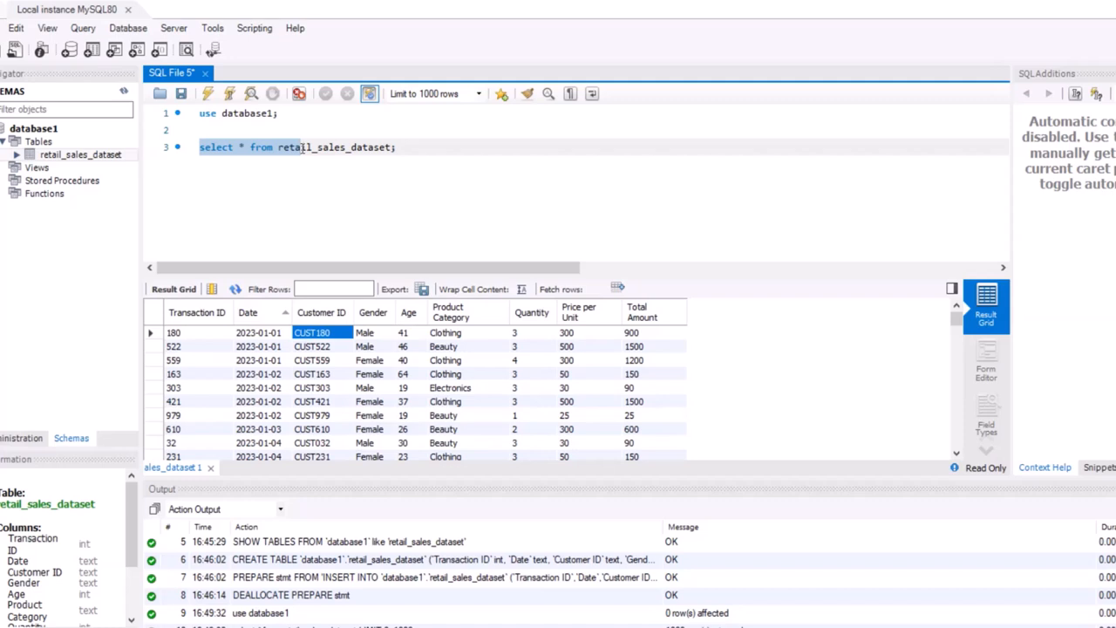
mouse_move(325, 181)
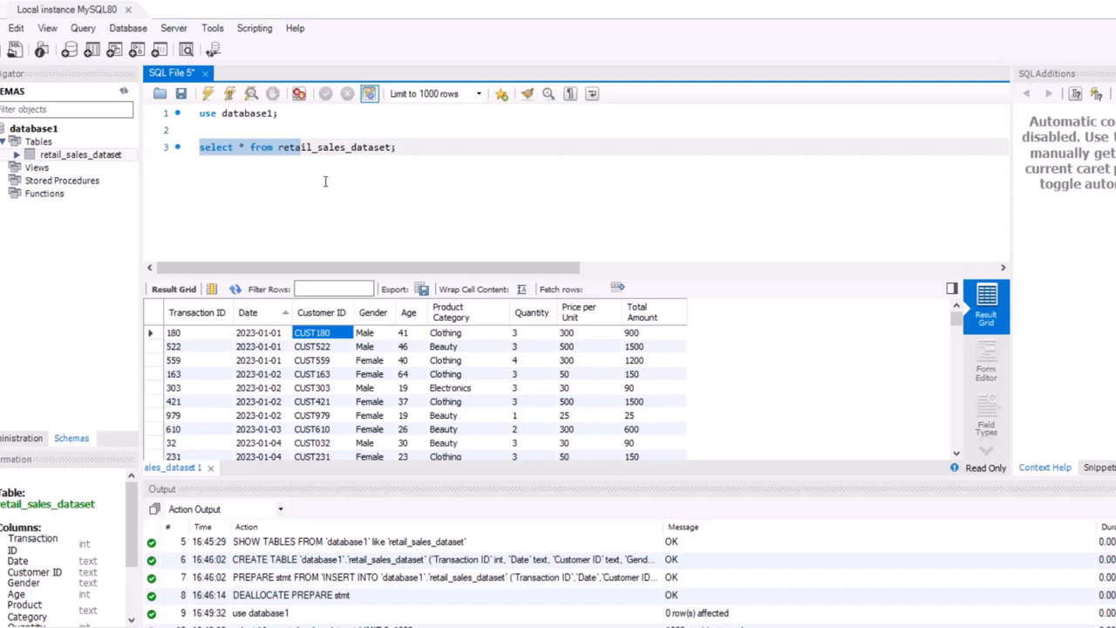